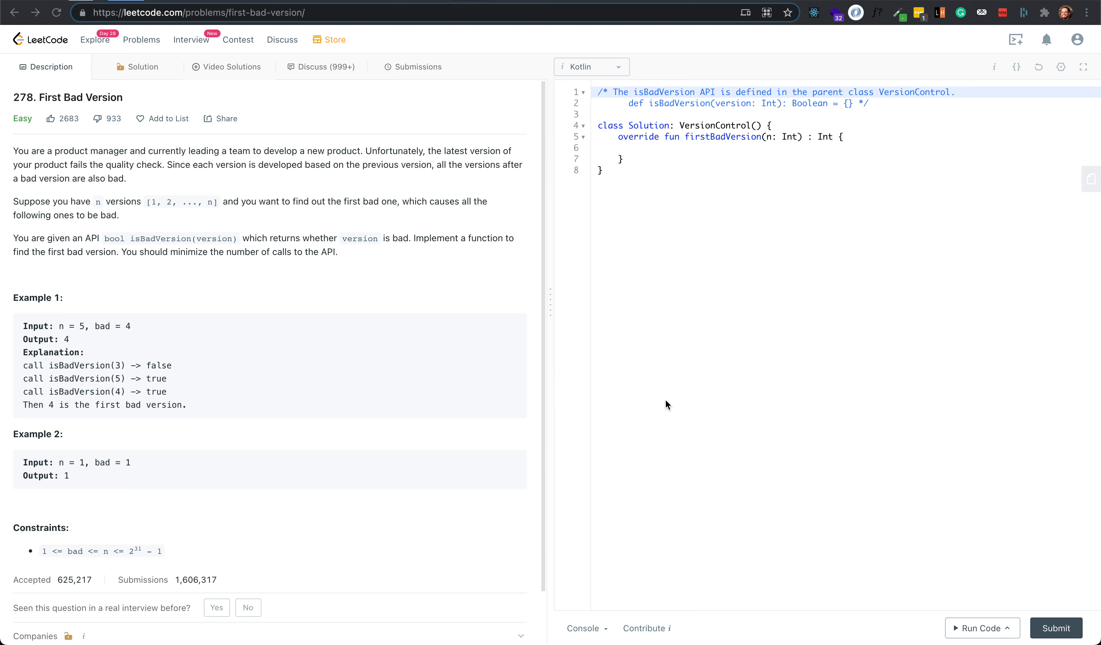
pyautogui.moveTo(443, 515)
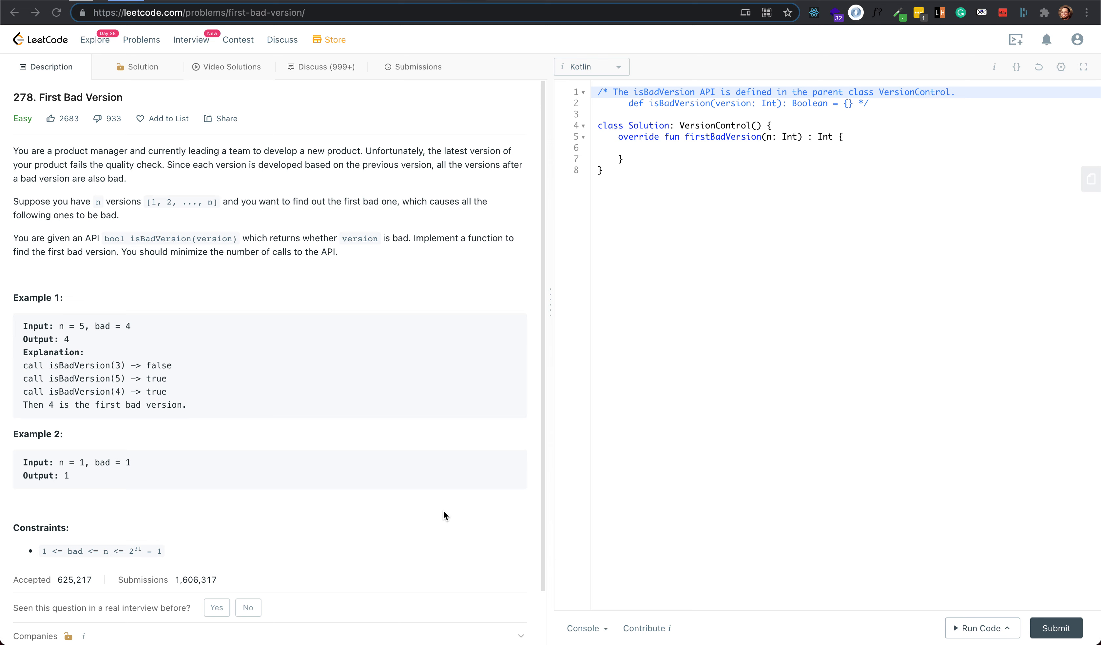
pyautogui.moveTo(107, 175)
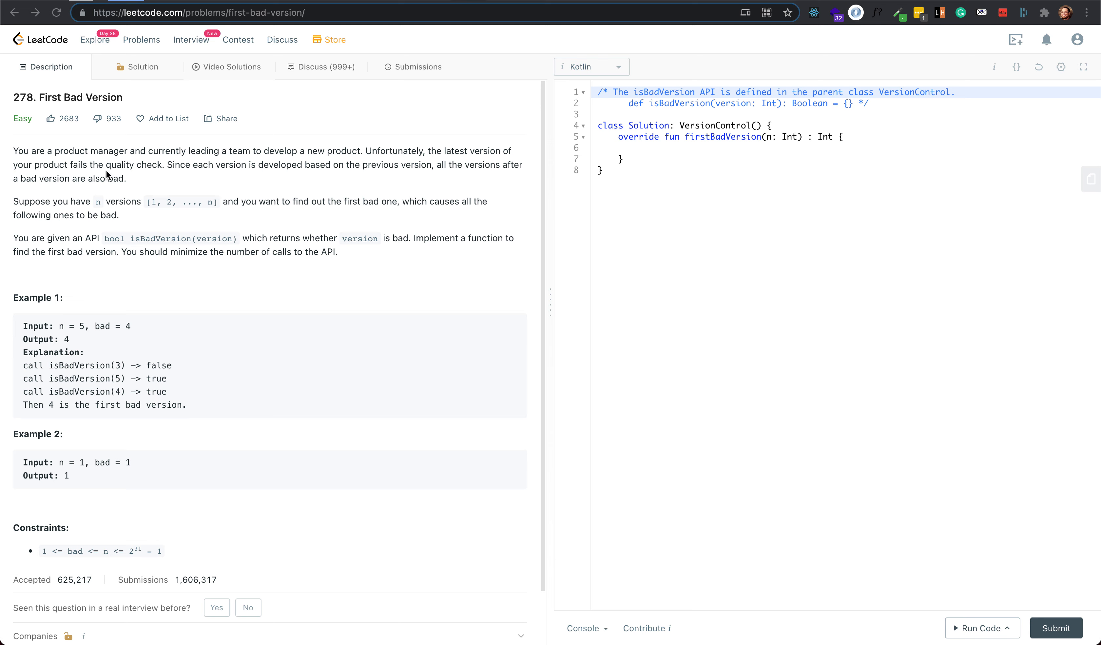
pyautogui.moveTo(88, 190)
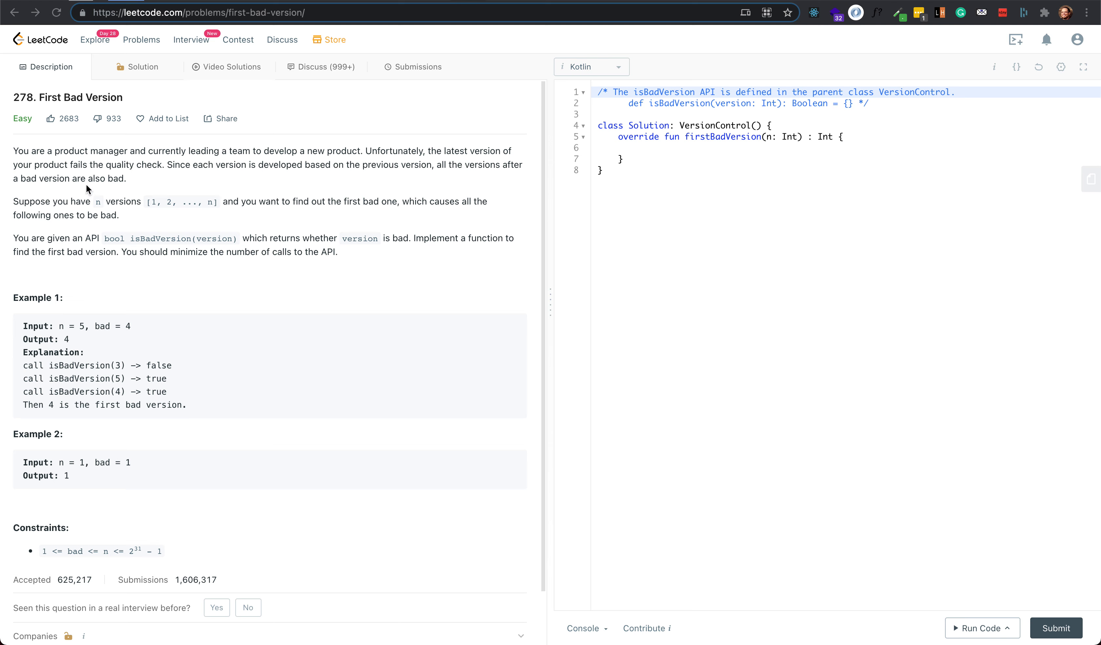
pyautogui.moveTo(128, 185)
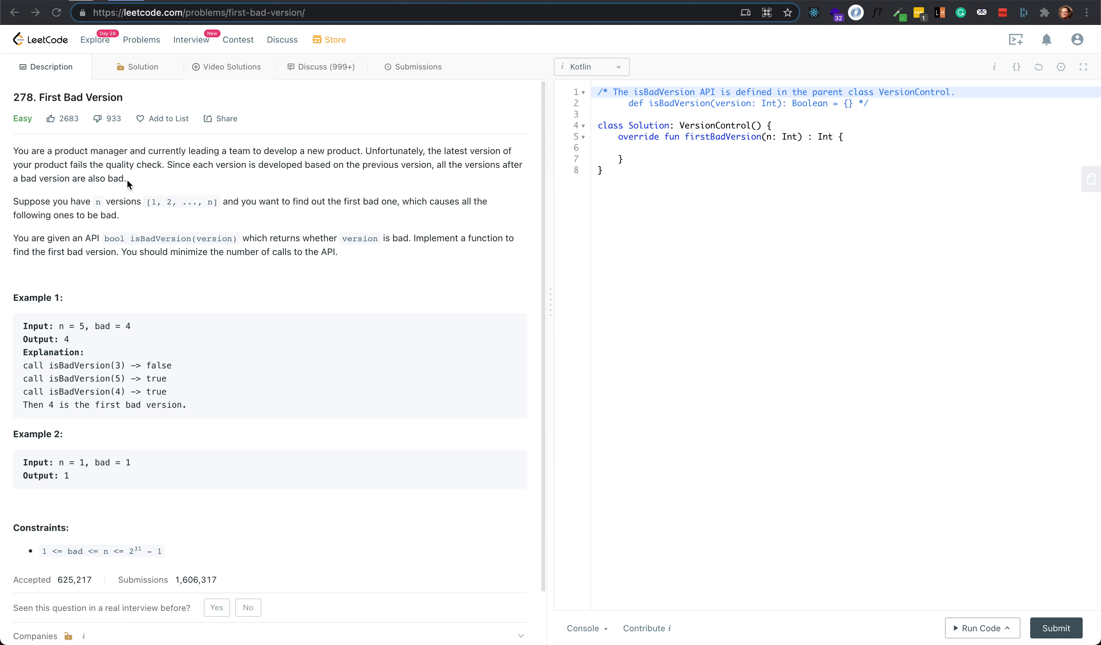
pyautogui.moveTo(121, 193)
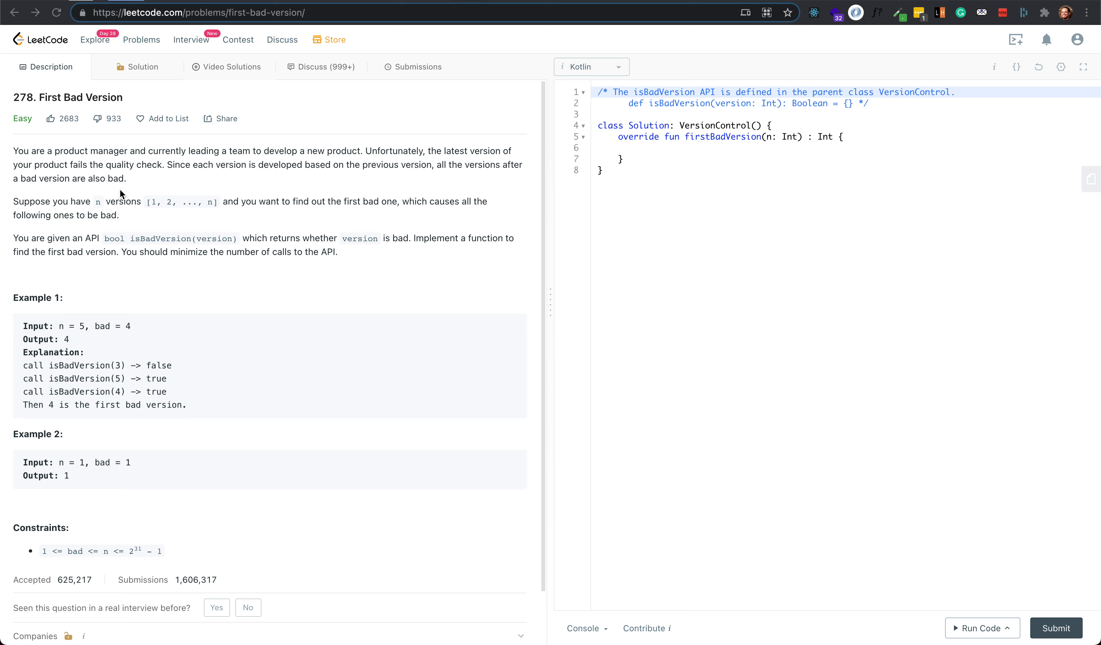
pyautogui.moveTo(119, 204)
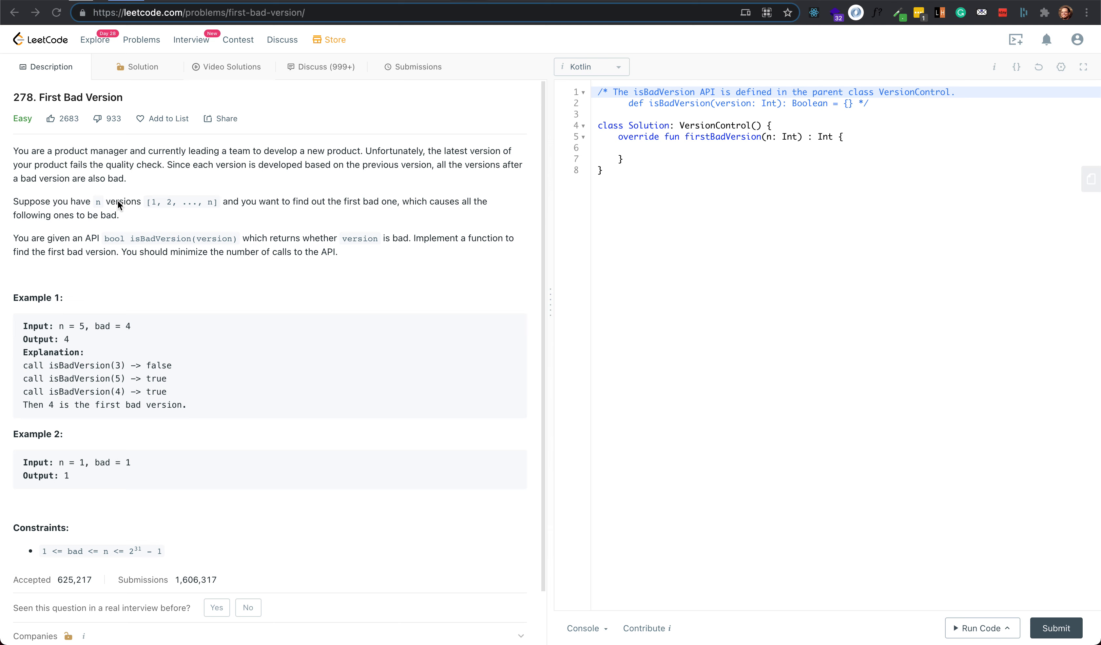
pyautogui.moveTo(99, 206)
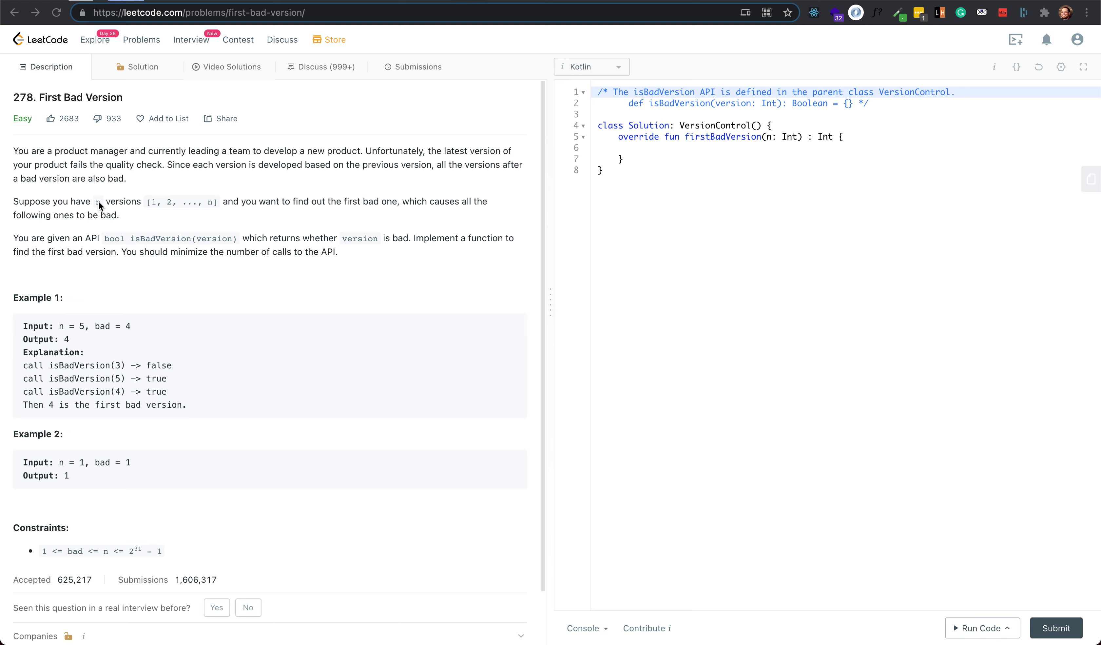
pyautogui.moveTo(98, 214)
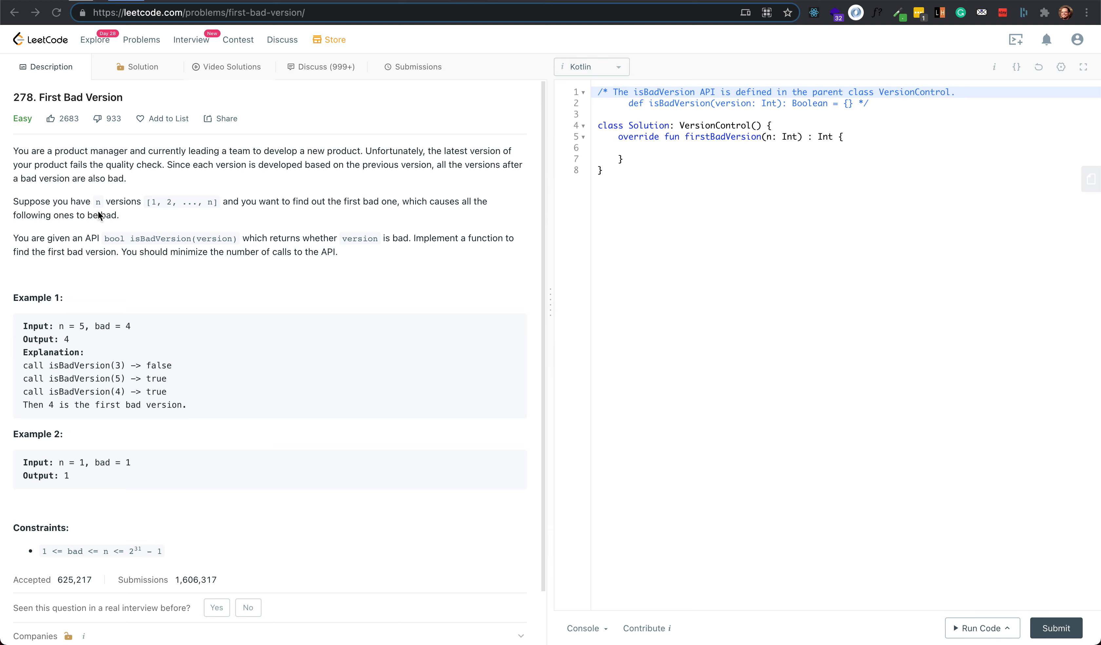
pyautogui.moveTo(101, 213)
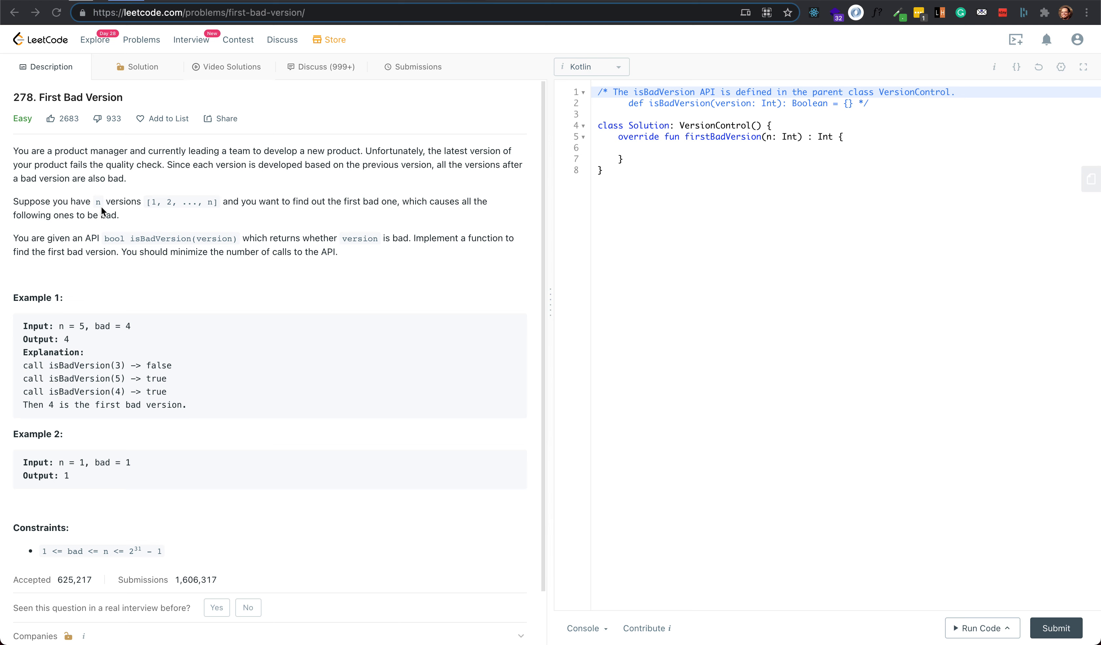
pyautogui.moveTo(104, 212)
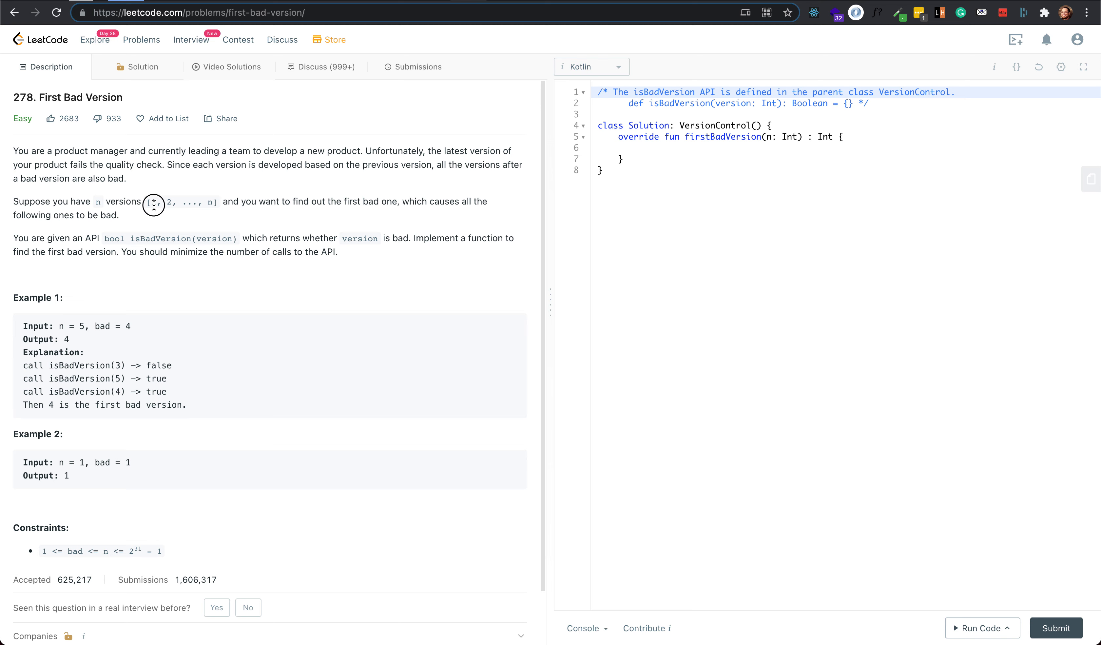
pyautogui.moveTo(218, 210)
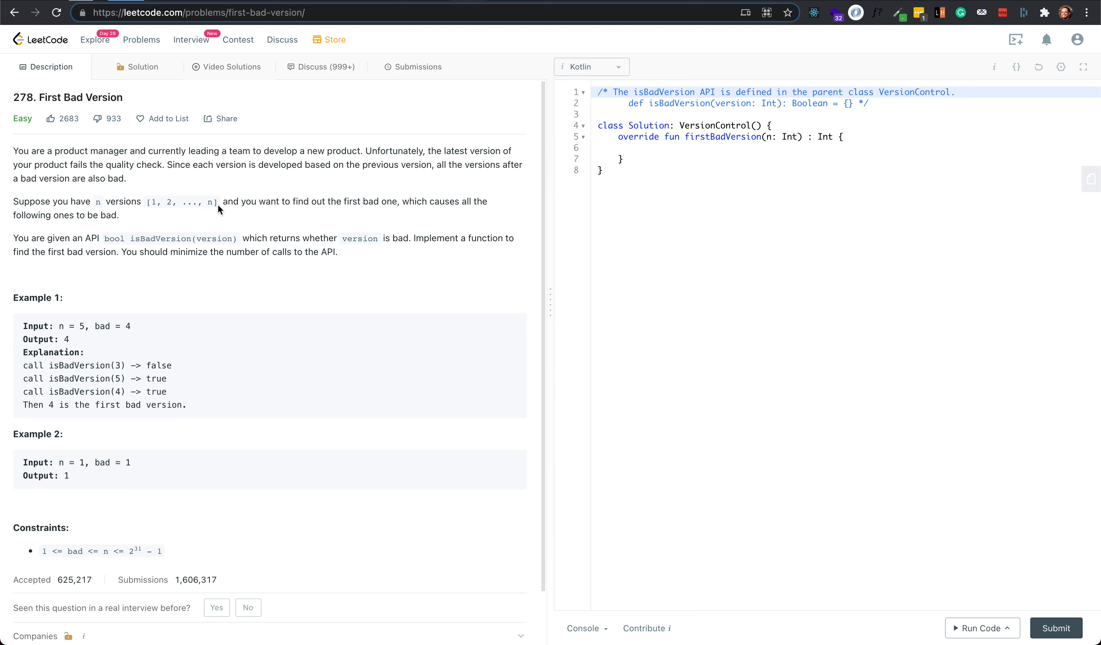
pyautogui.moveTo(399, 204)
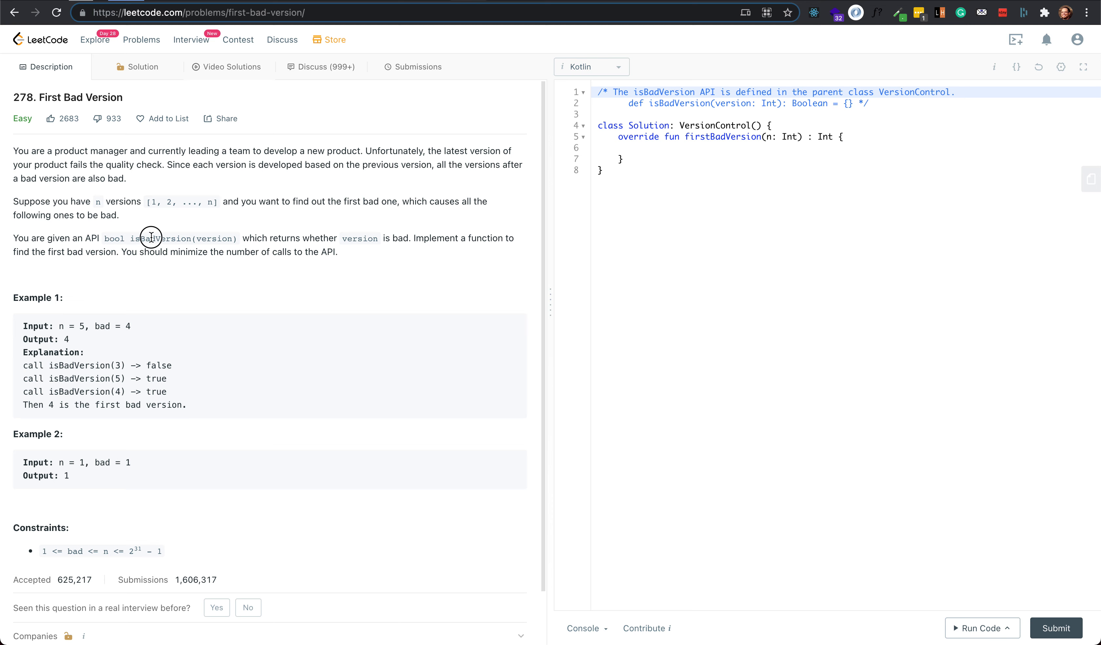
pyautogui.moveTo(279, 246)
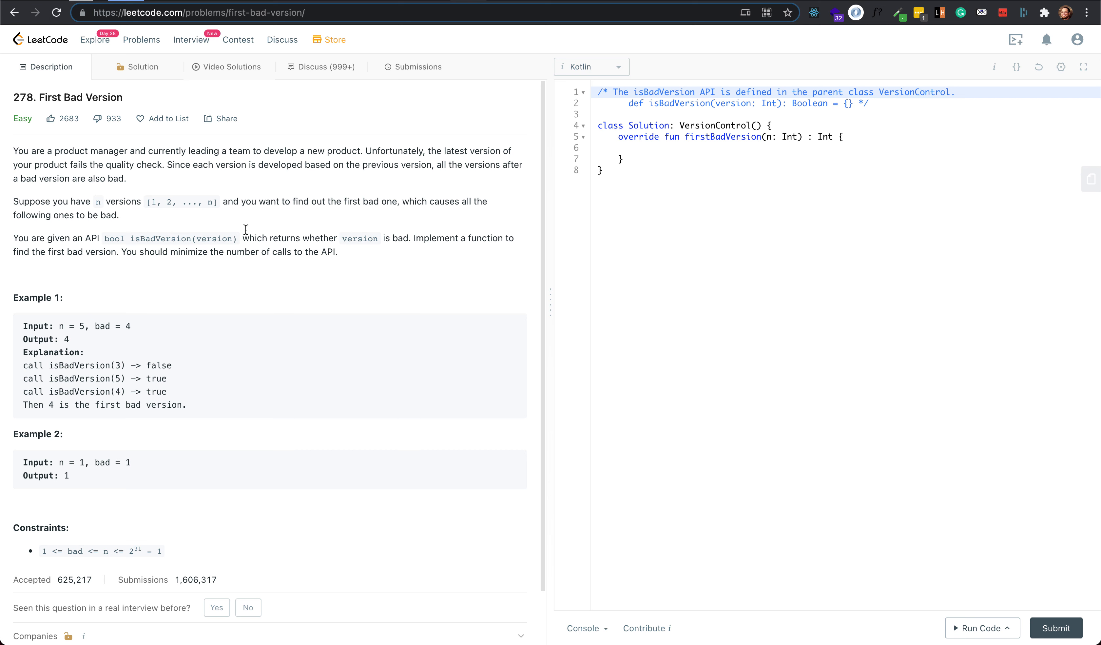
pyautogui.moveTo(461, 232)
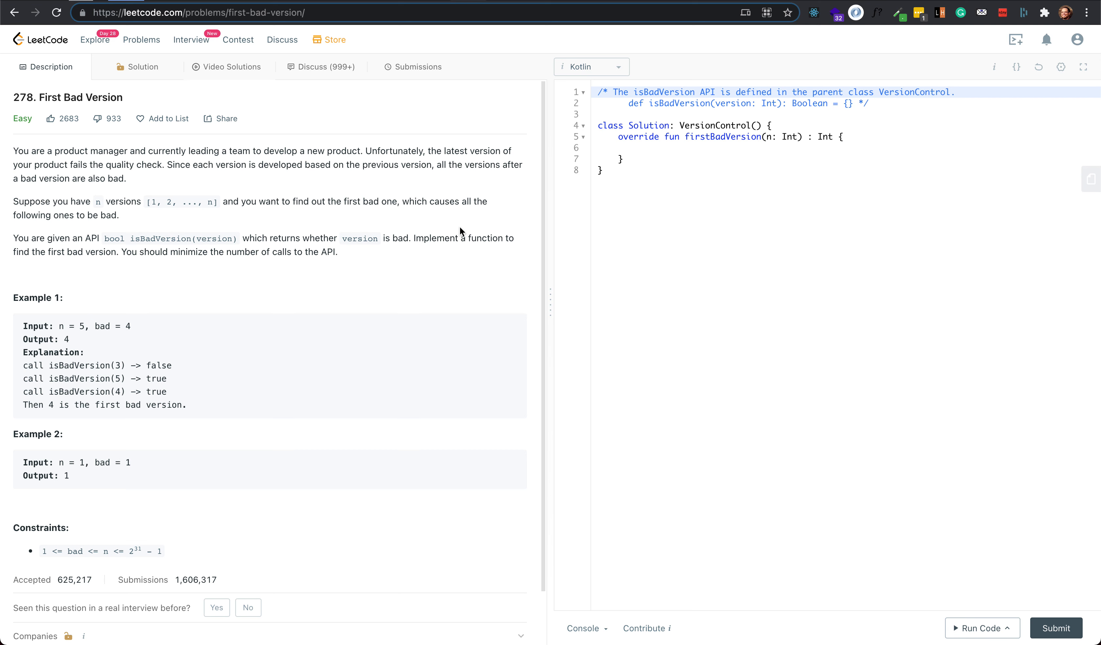
pyautogui.moveTo(740, 218)
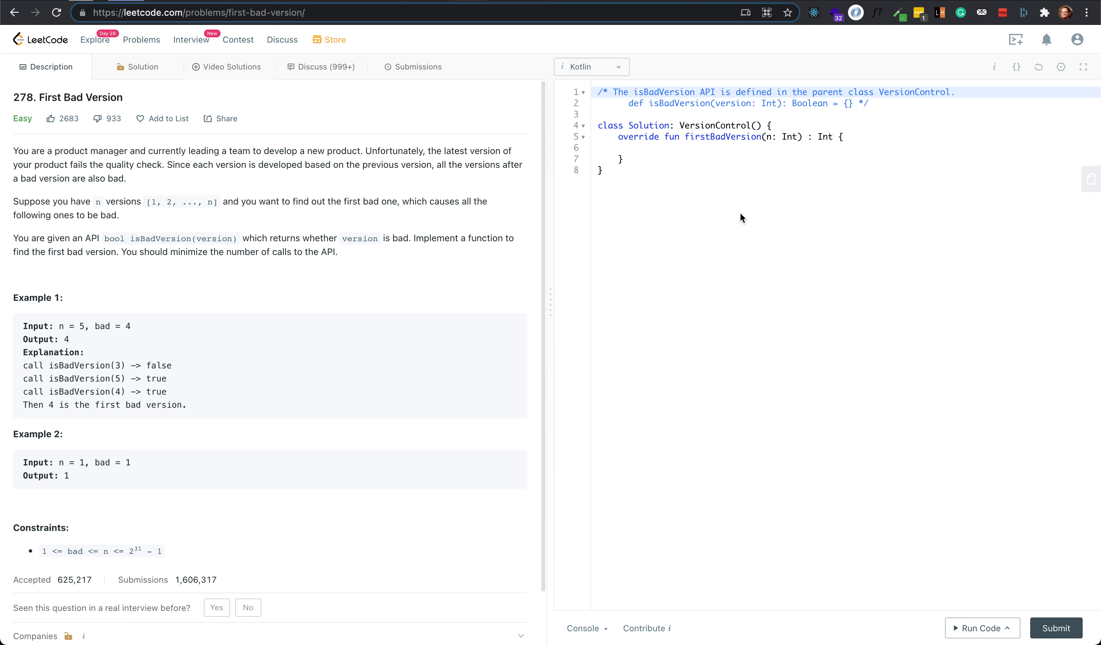
pyautogui.moveTo(766, 213)
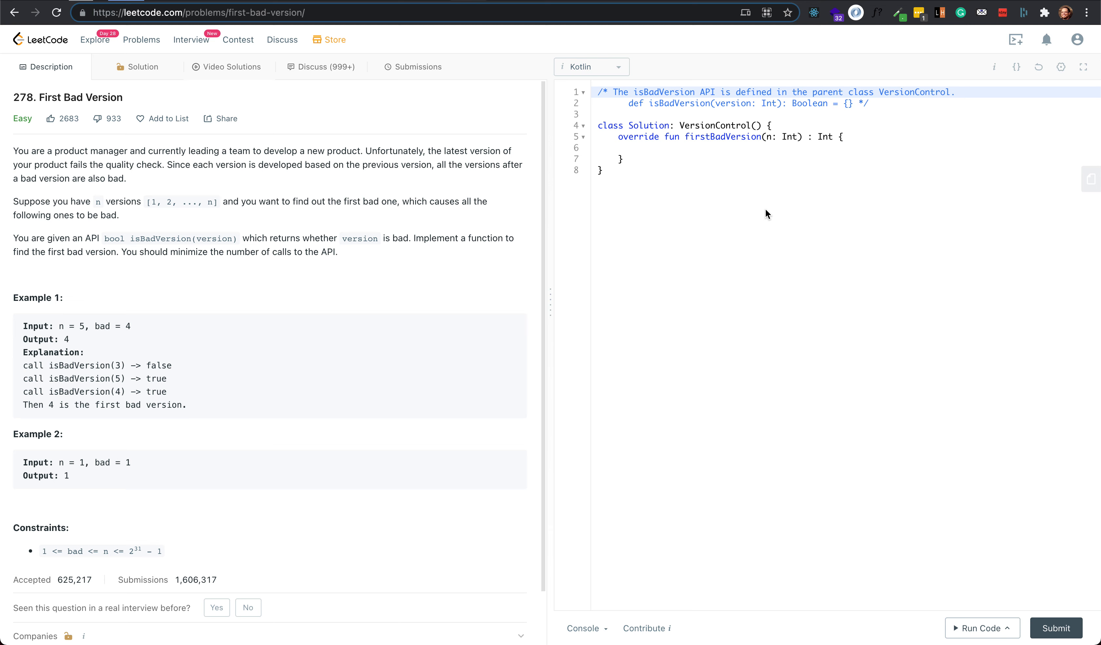
# - Declare the search bounds var left = 1 and var right = n inside firstBadVersion
pyautogui.click(753, 147)
pyautogui.write('val b')
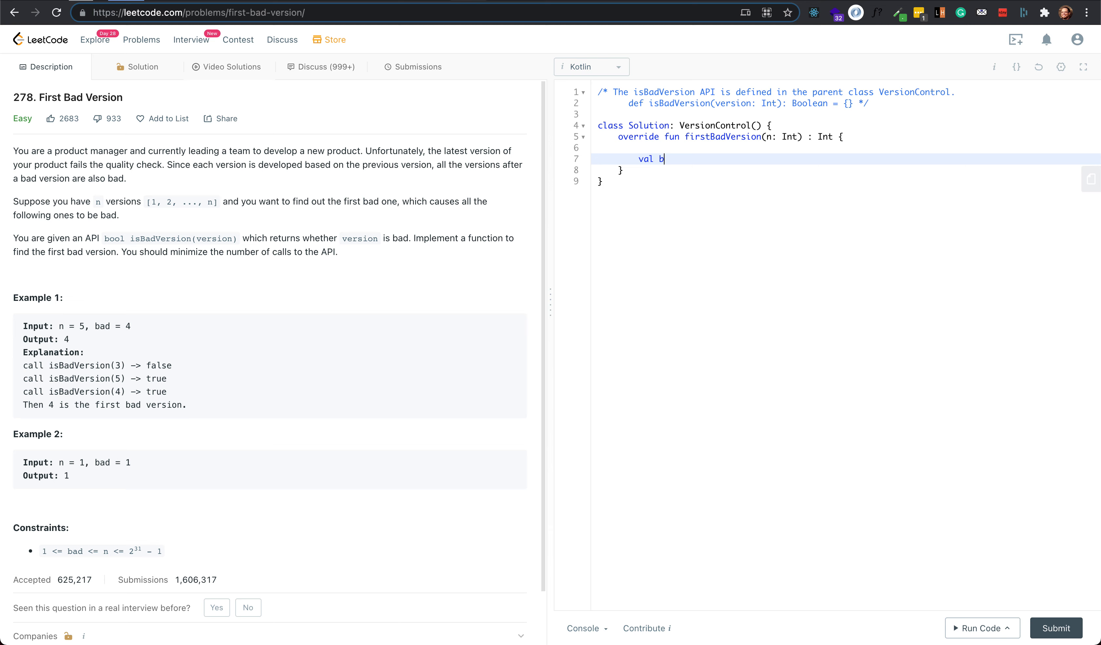
pyautogui.press('Backspace')
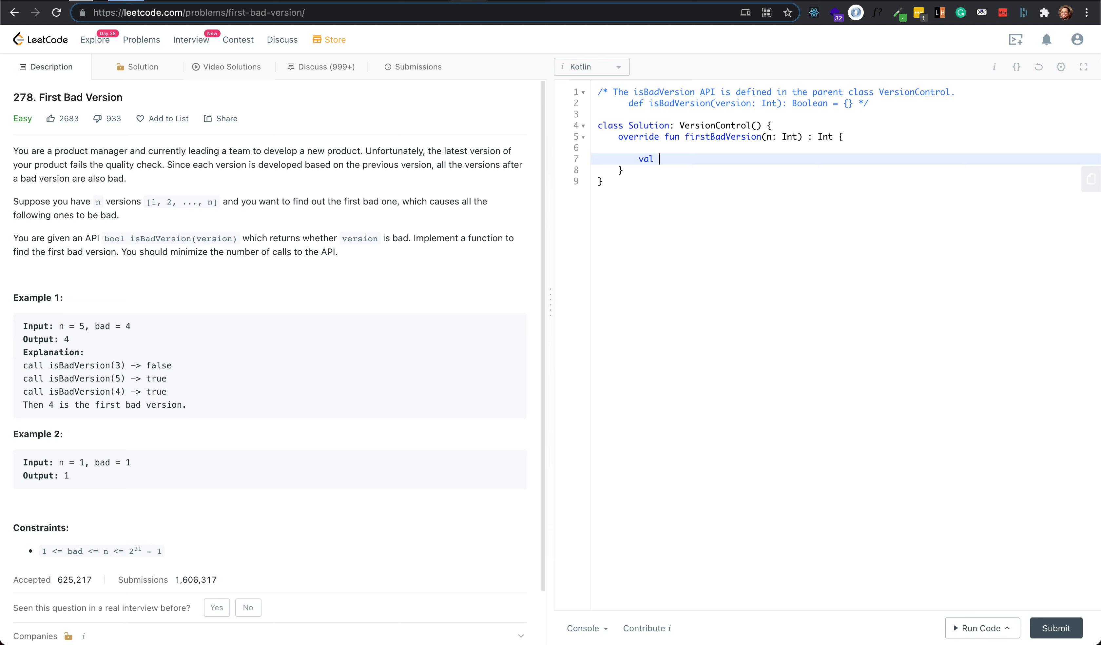
pyautogui.write('left')
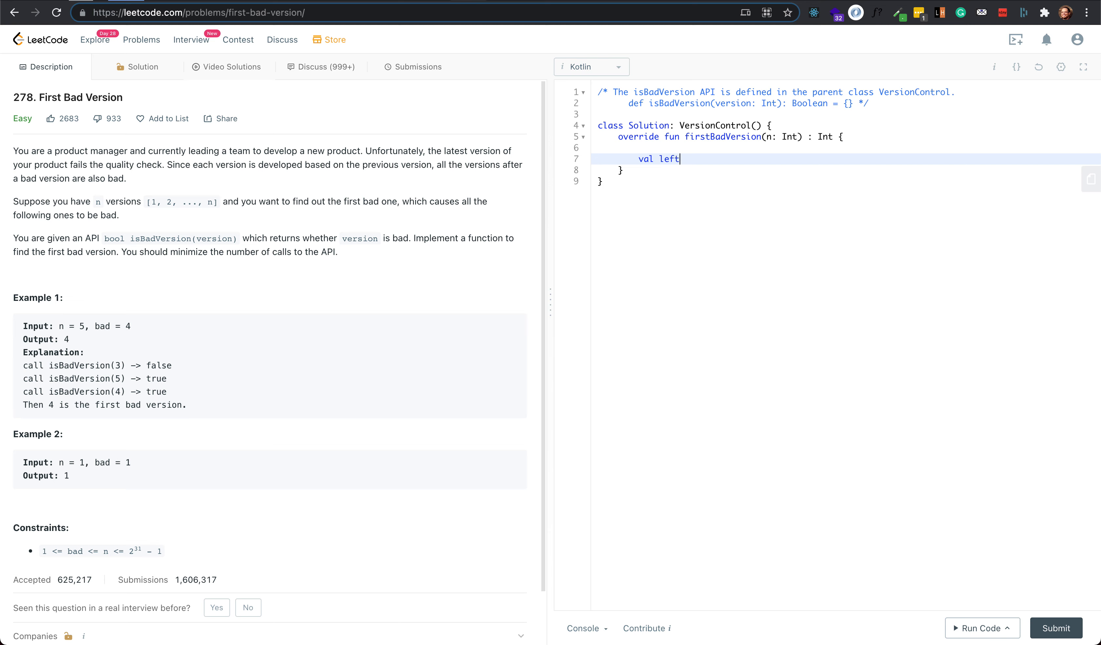
pyautogui.write('= 1')
pyautogui.write('var ')
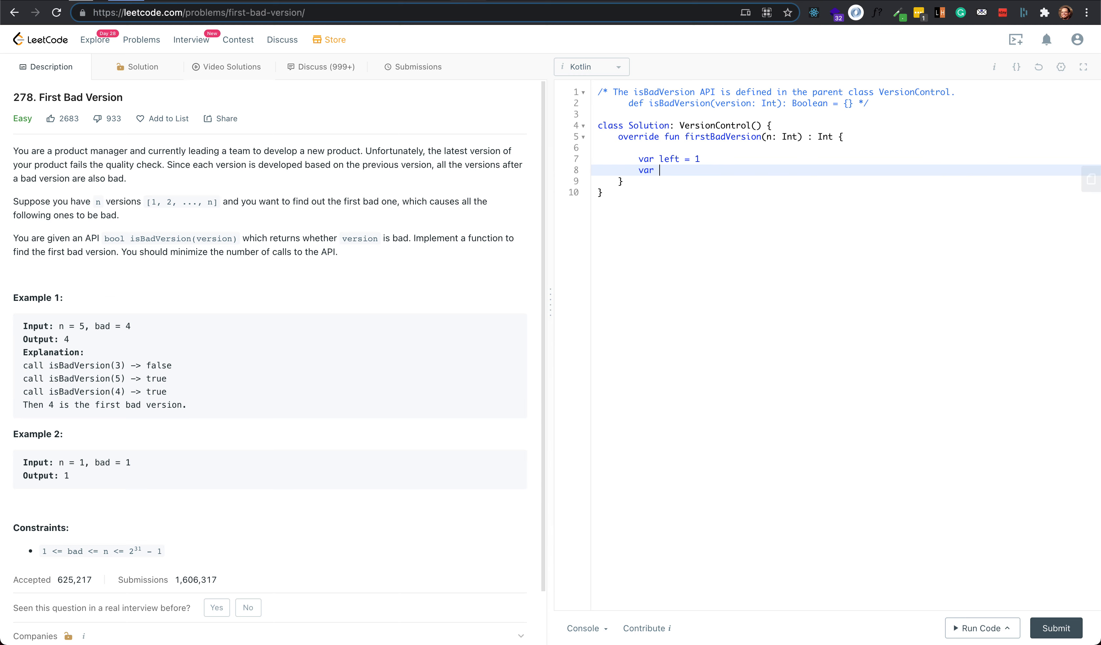
pyautogui.write('right = n')
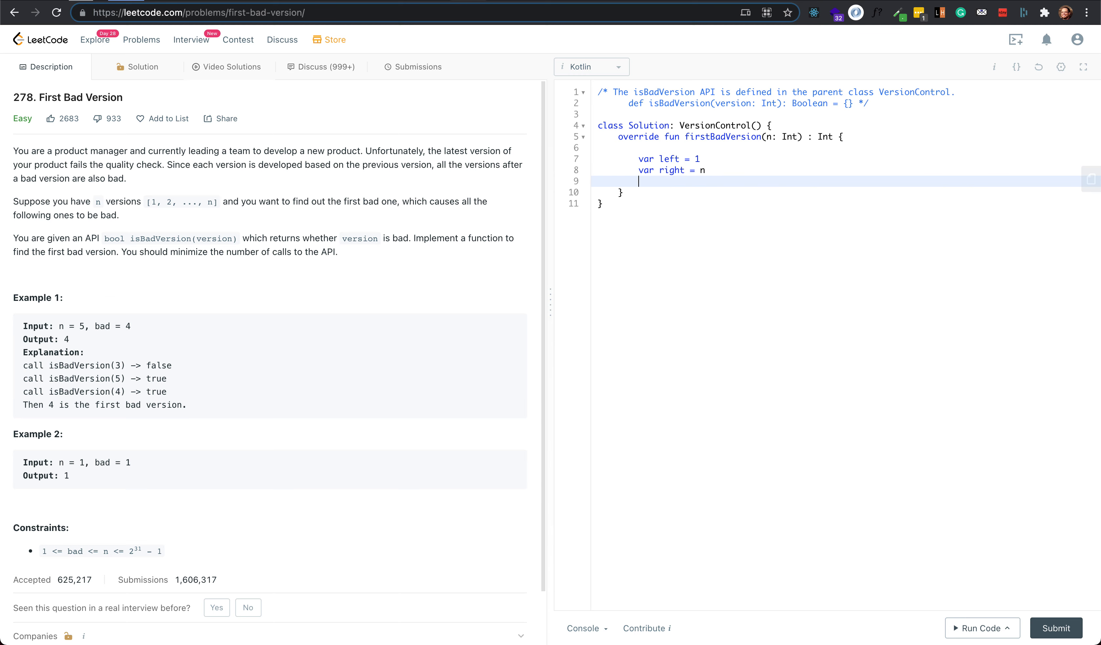
pyautogui.press('enter')
pyautogui.write('while(left < ')
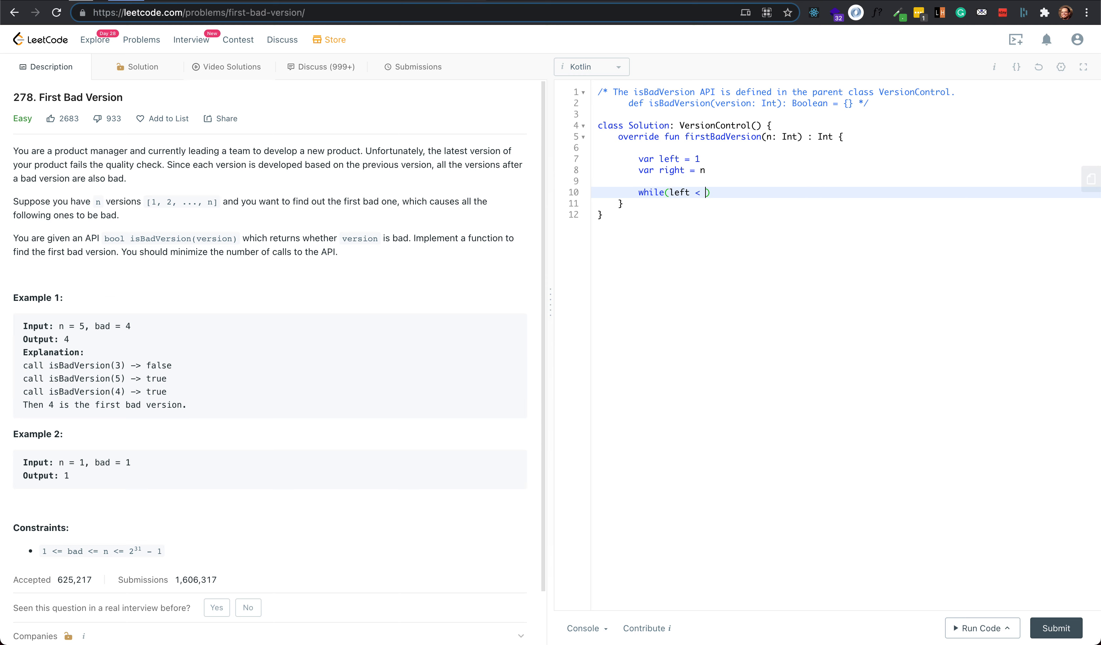
# - Add while(left < right) with val mid = left + (right - left)/2 inside it
pyautogui.write('right')
pyautogui.write('val mid =')
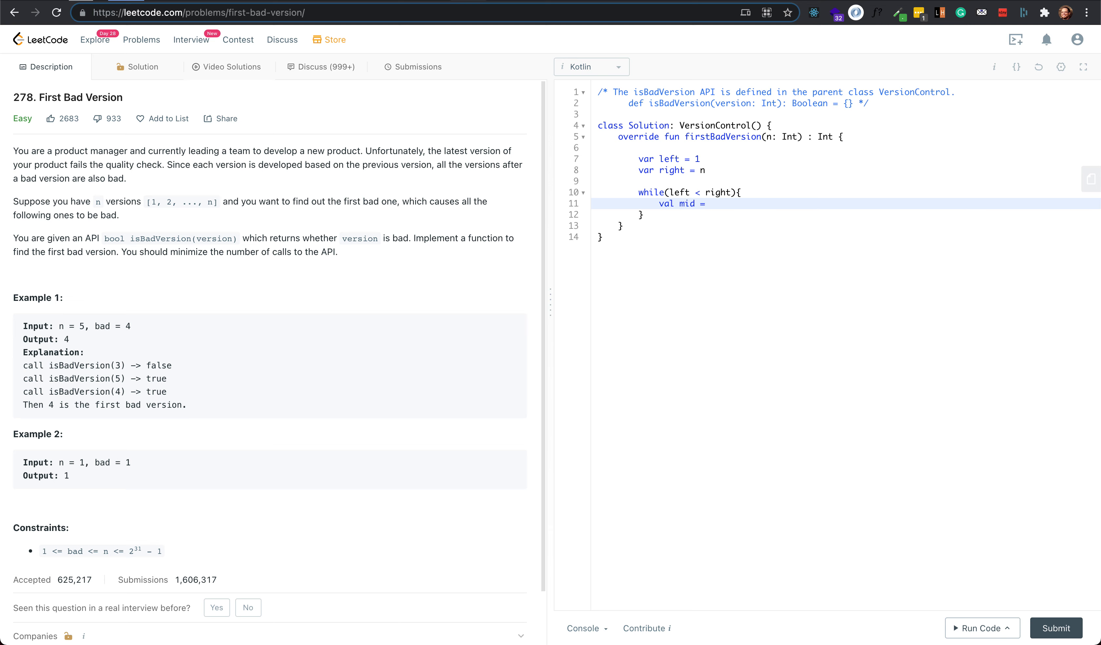
pyautogui.write('ri')
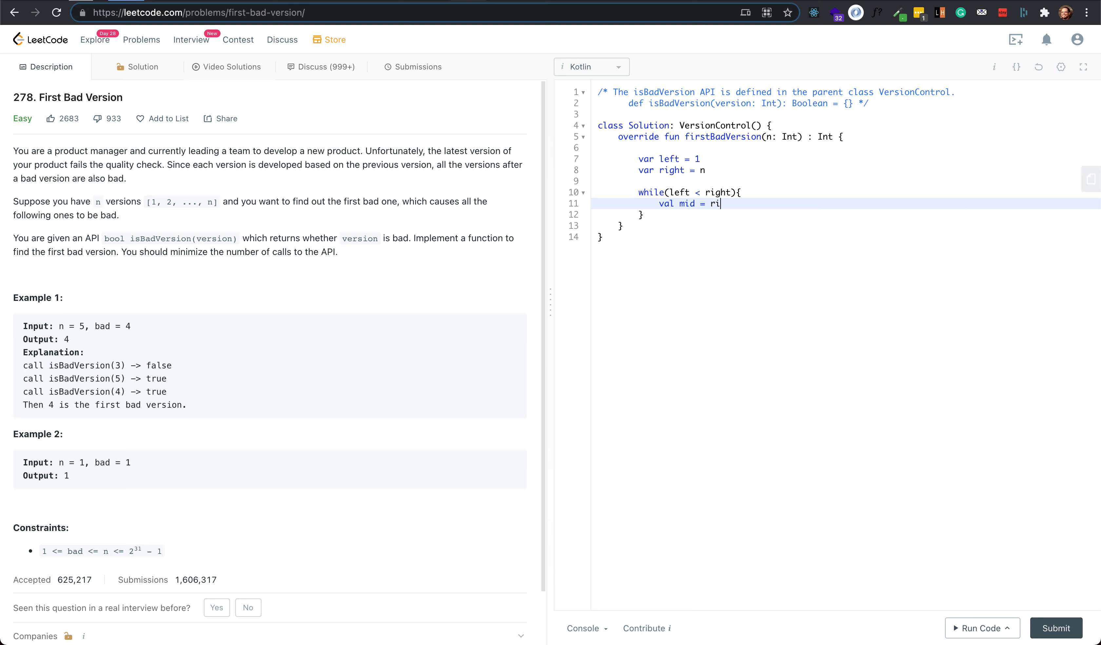
pyautogui.write('ght')
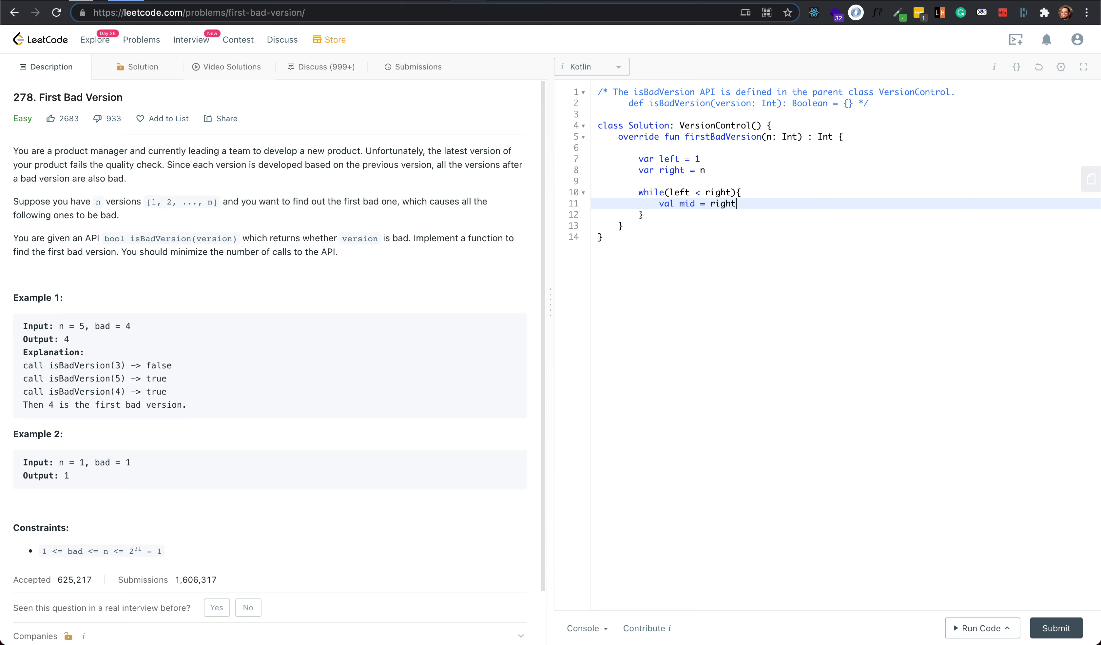
pyautogui.press('BackSpace')
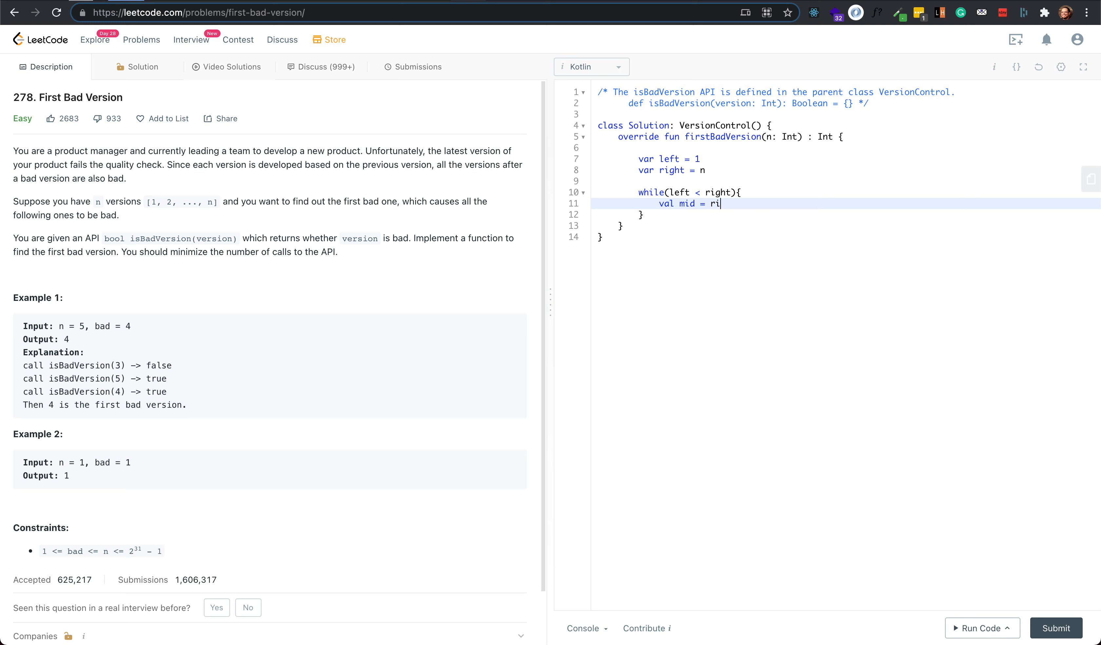
pyautogui.write('left + (right - left)/2')
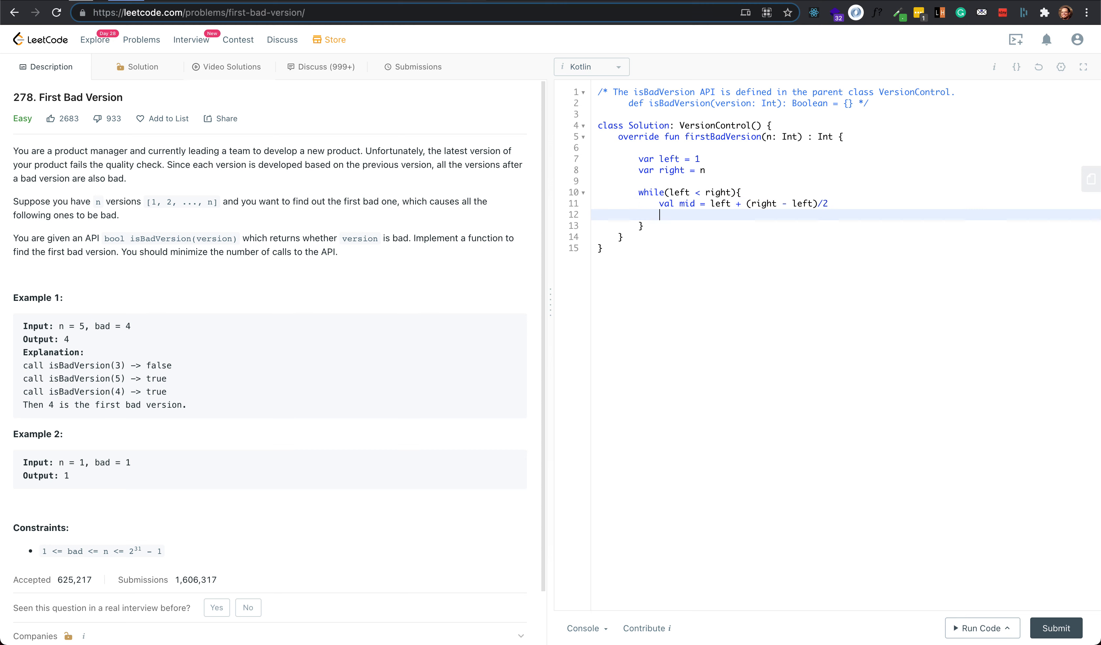
# - Write the condition if(isBadVersion(mid) && !isBadVersion(mid - 1))
pyautogui.write('if(')
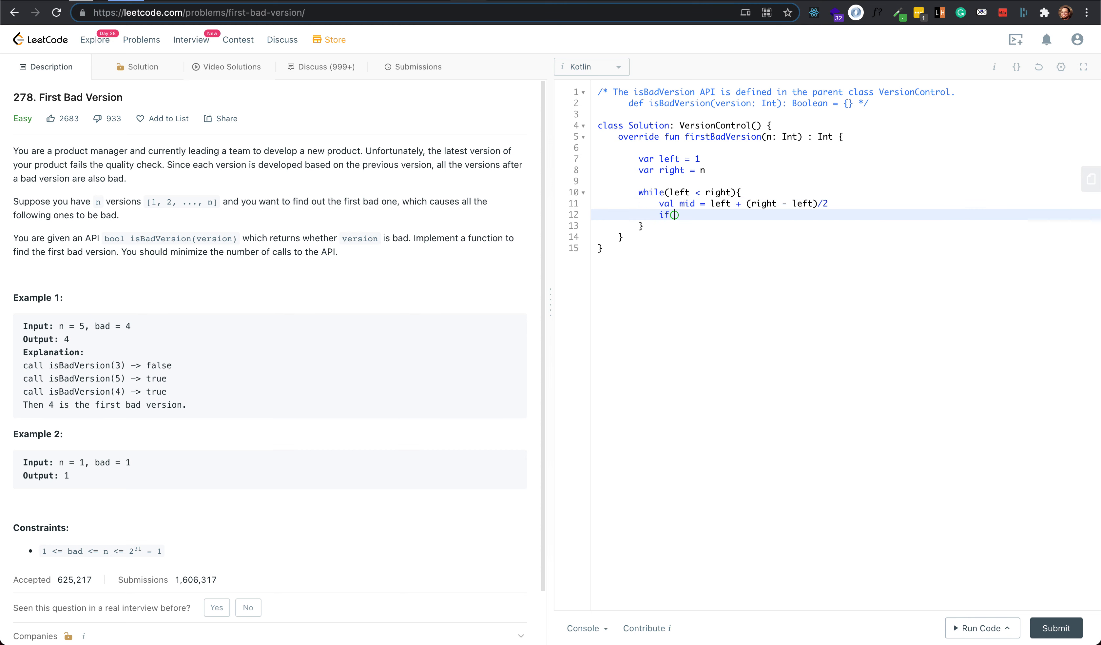
pyautogui.write('is')
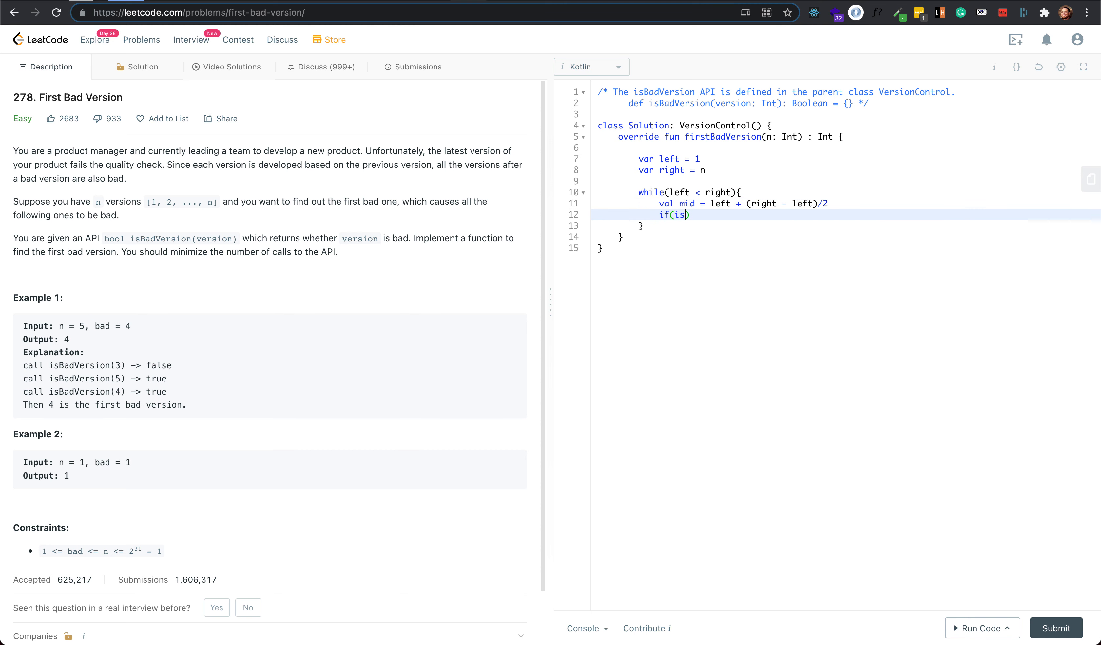
pyautogui.write('BadVersion)')
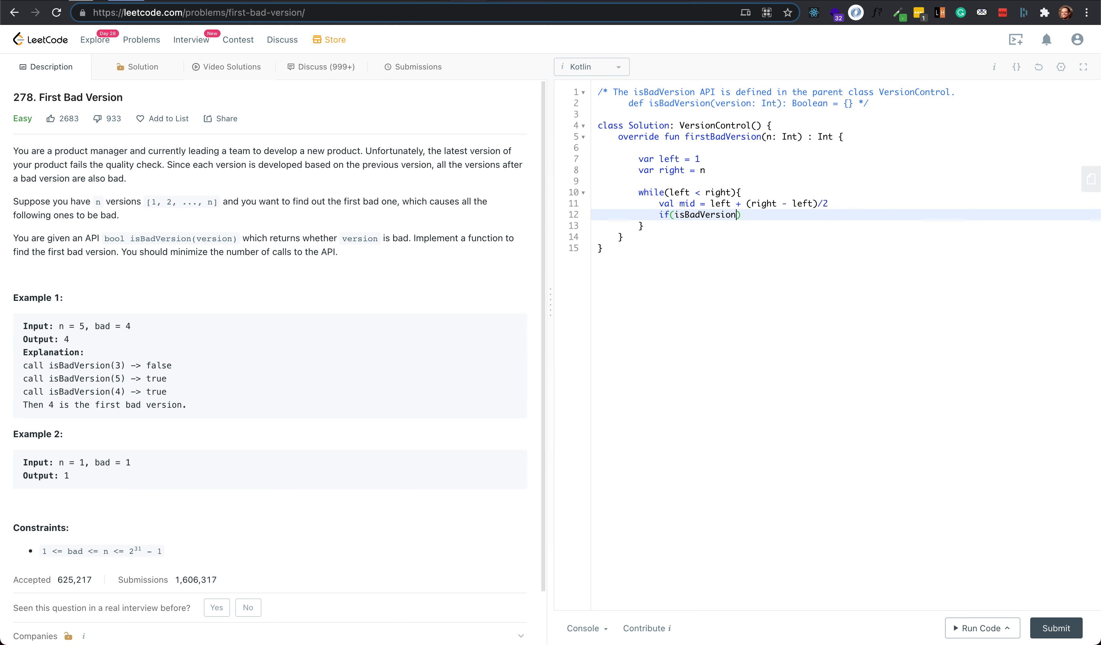
pyautogui.write('mid')
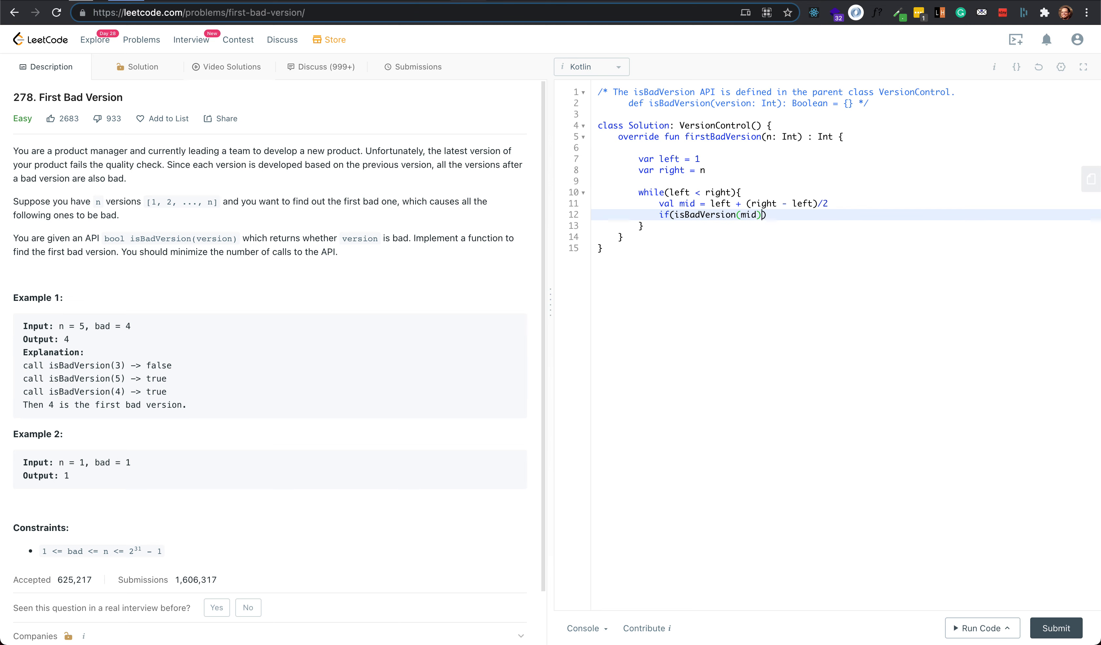
pyautogui.write('&&')
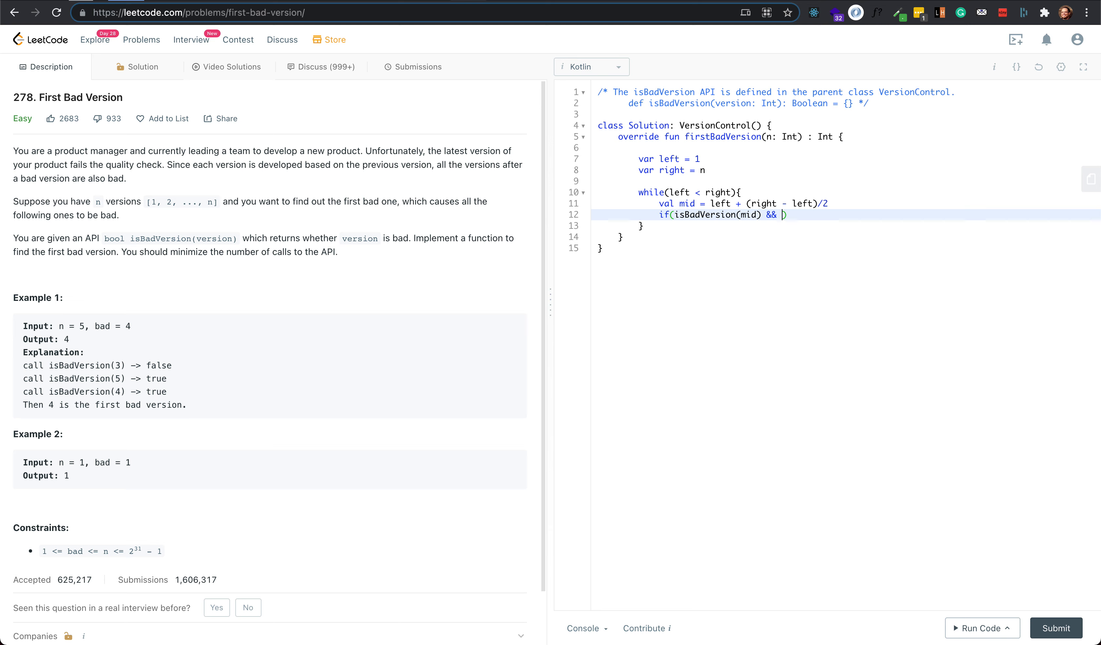
pyautogui.write('!')
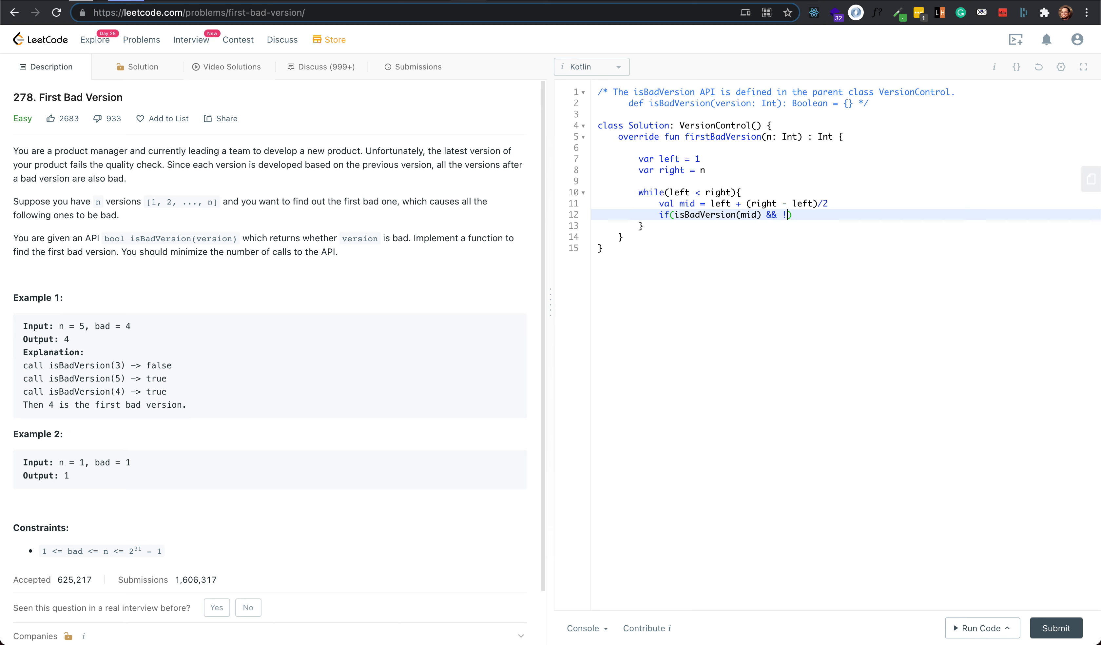
pyautogui.write('isBadVersion(mid - 1')
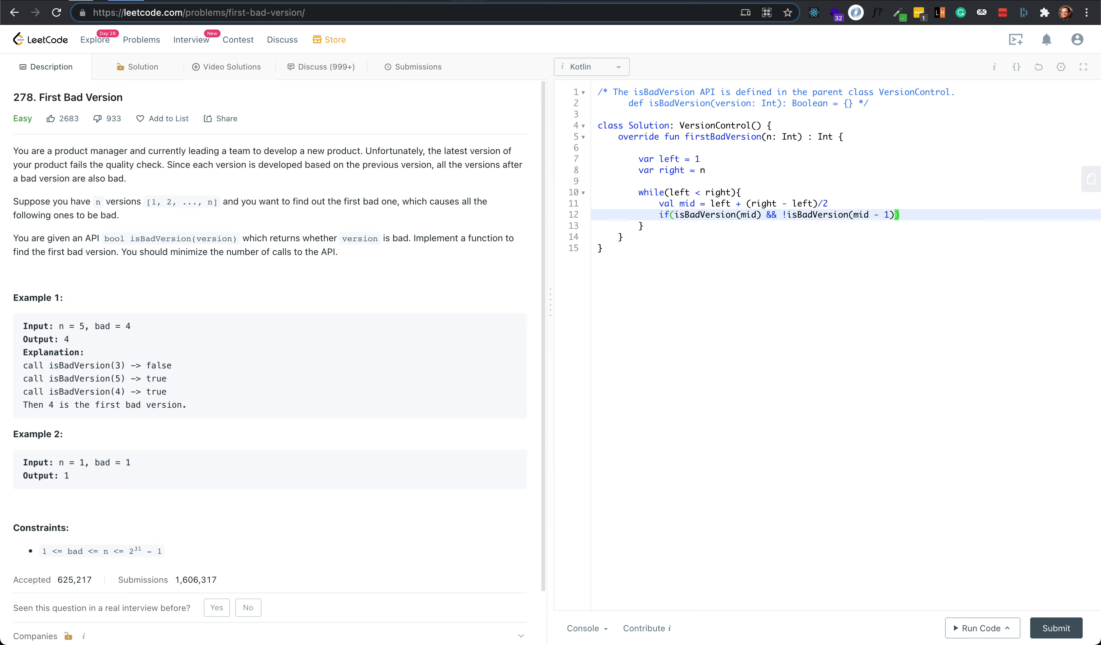
# - Return mid inside that if block and begin the else branch
pyautogui.write('{')
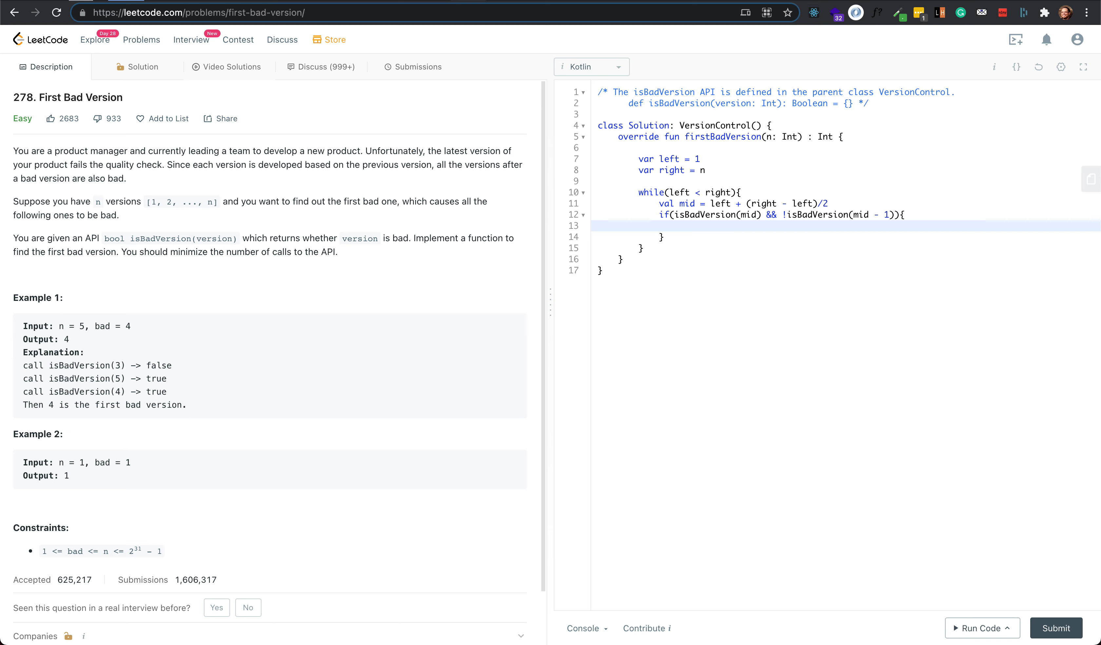
pyautogui.write('return m')
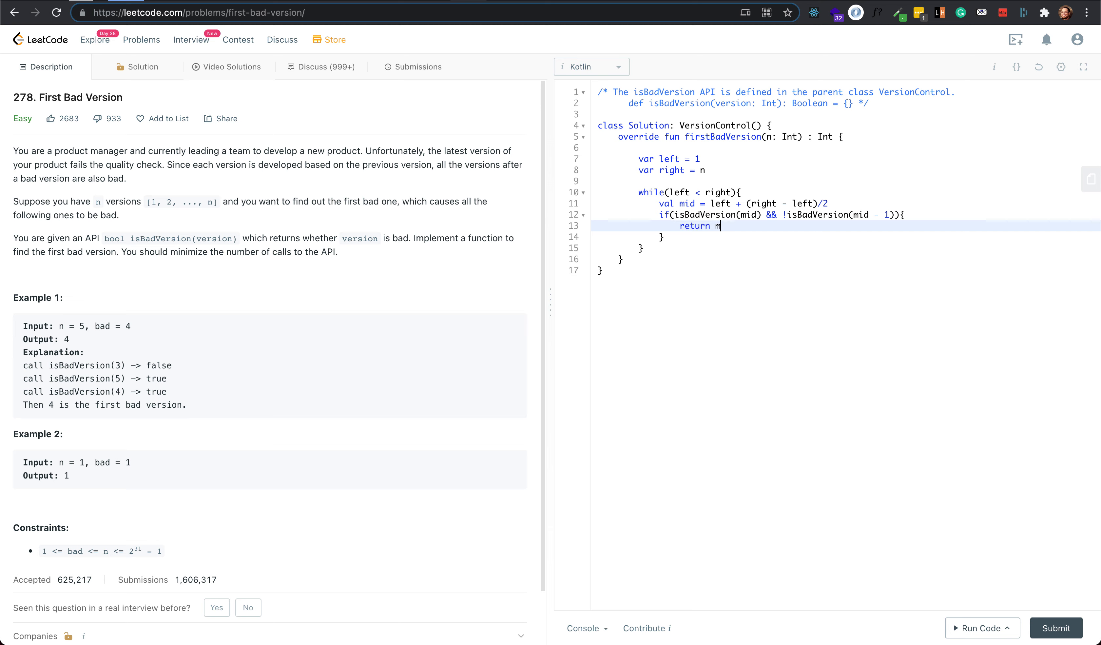
pyautogui.write('id')
pyautogui.write('else{')
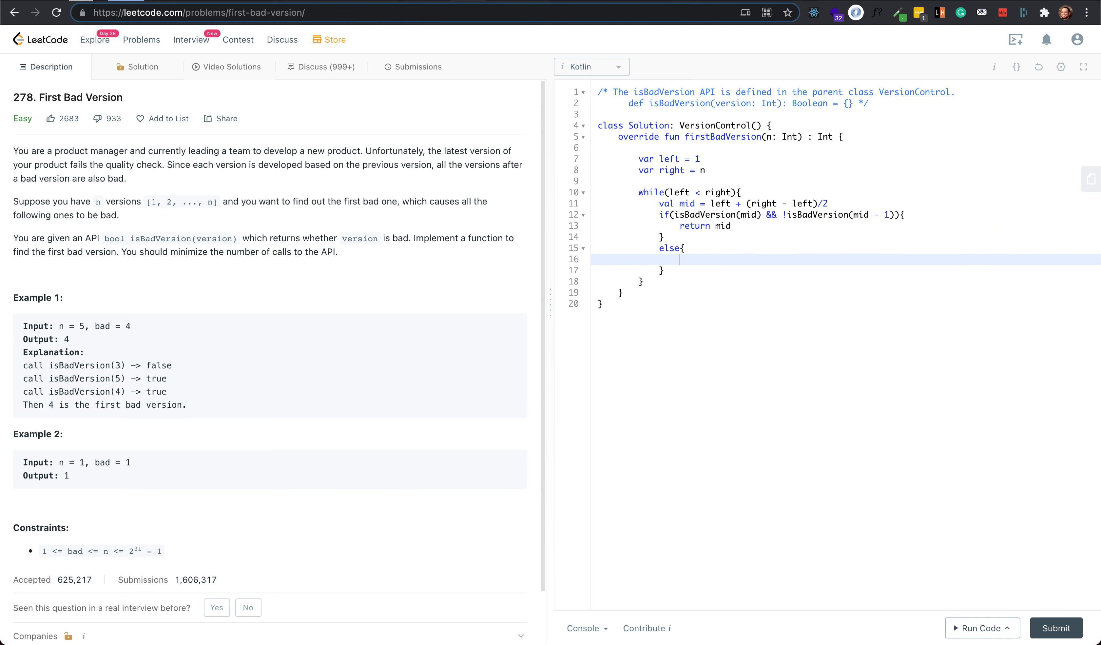
# - Set right = mid - 1 when mid is bad, else left = mid + 1, and return left after the loop
pyautogui.write('if(isBadVersion(mid')
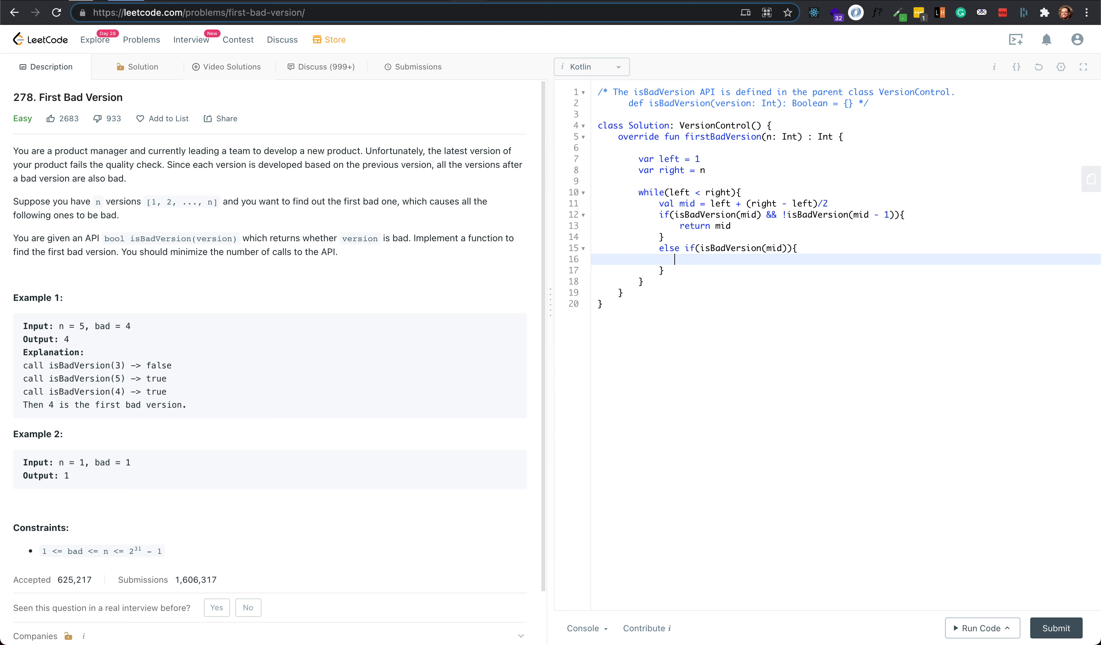
pyautogui.write('right = m')
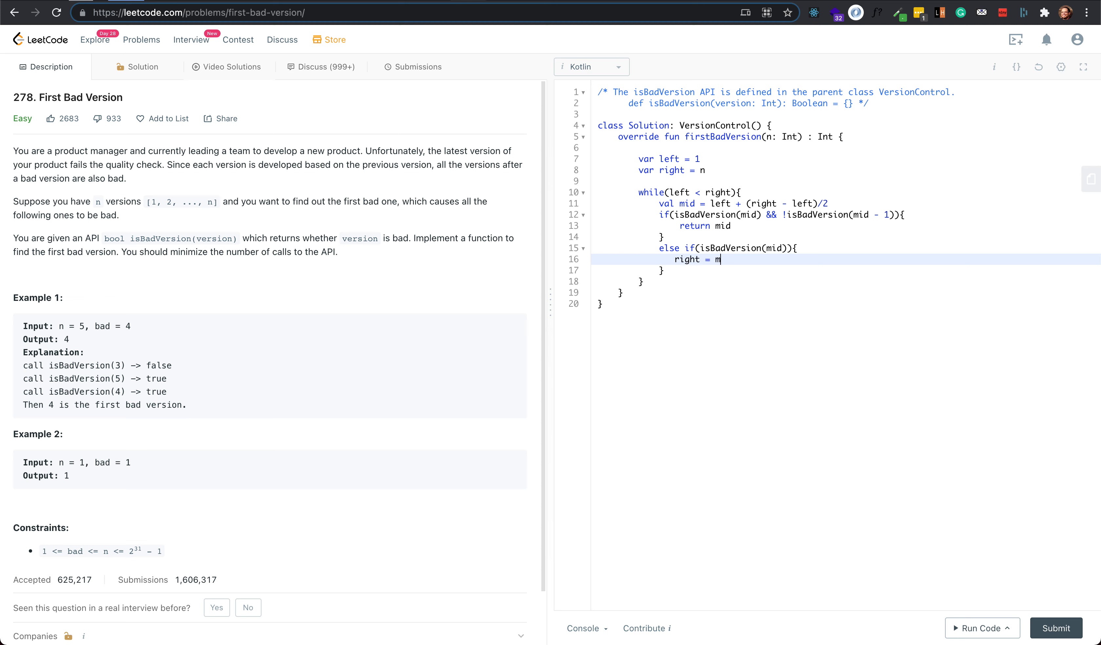
pyautogui.write('id - 1')
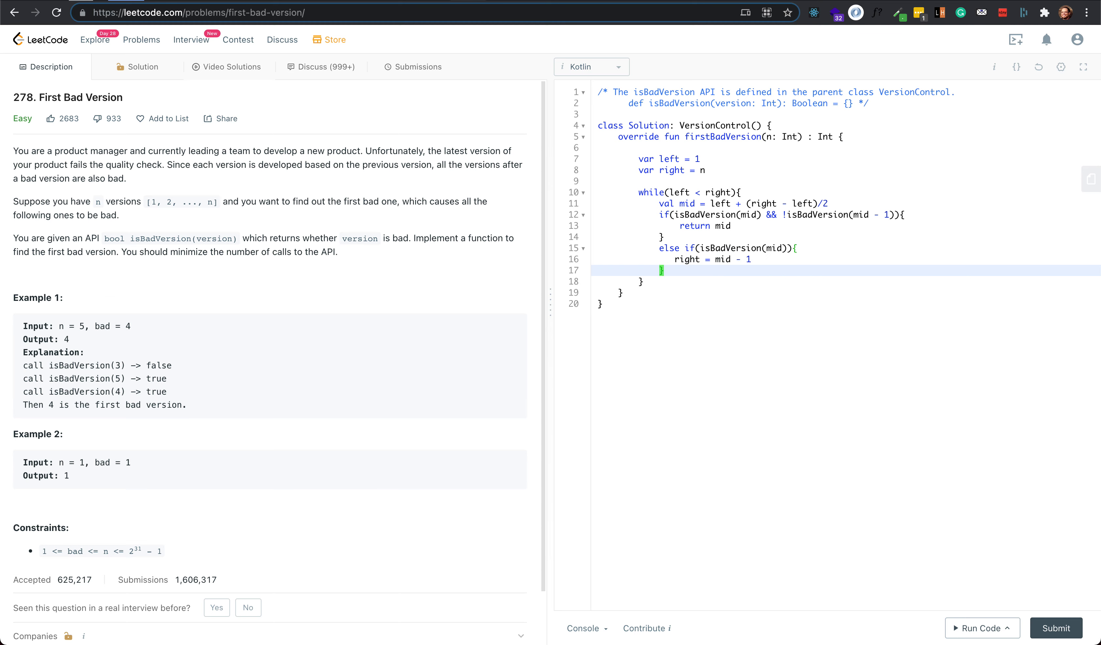
pyautogui.write('else{')
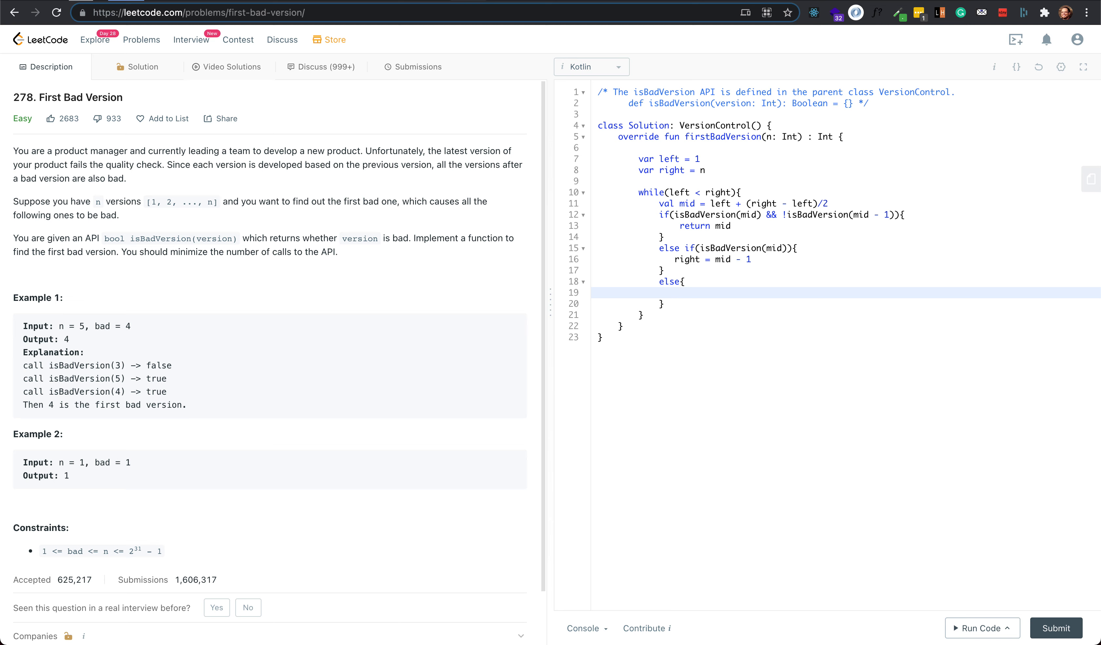
pyautogui.write('left = mid + 1')
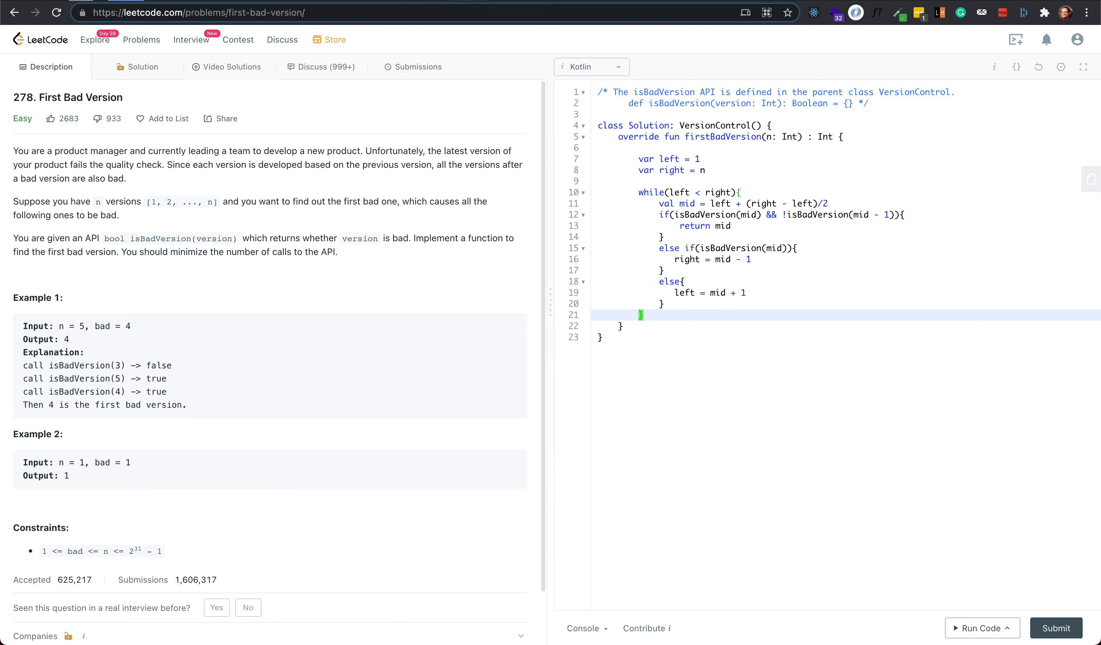
pyautogui.write('return left')
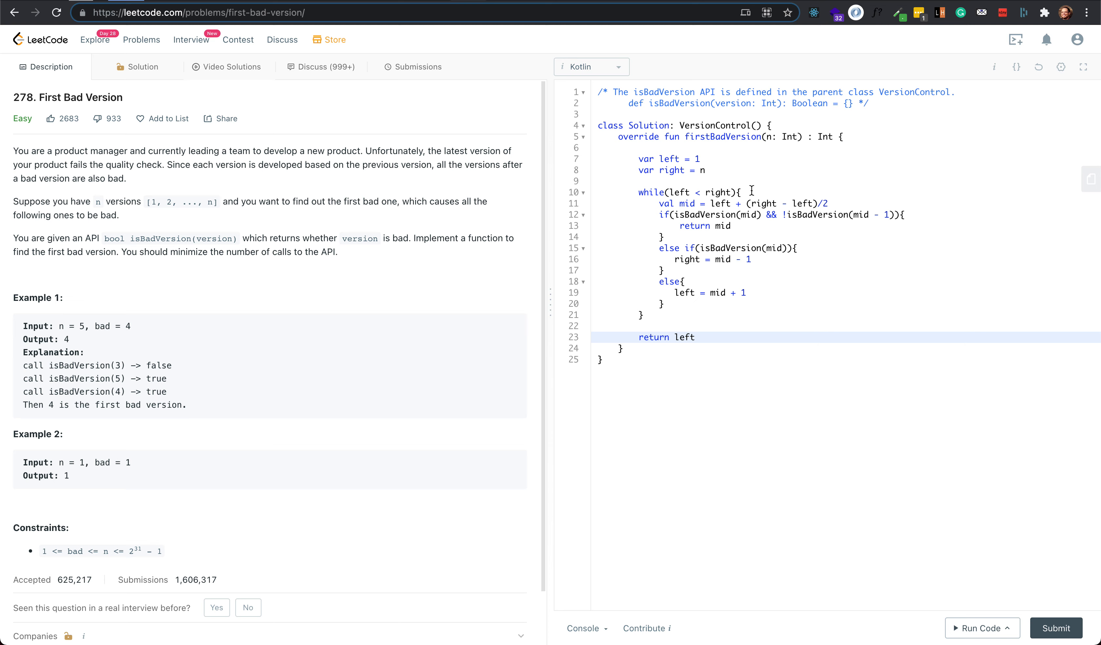
# - Run the solution on the example test (Accepted), then submit it for a Success result at 304 ms
pyautogui.click(981, 628)
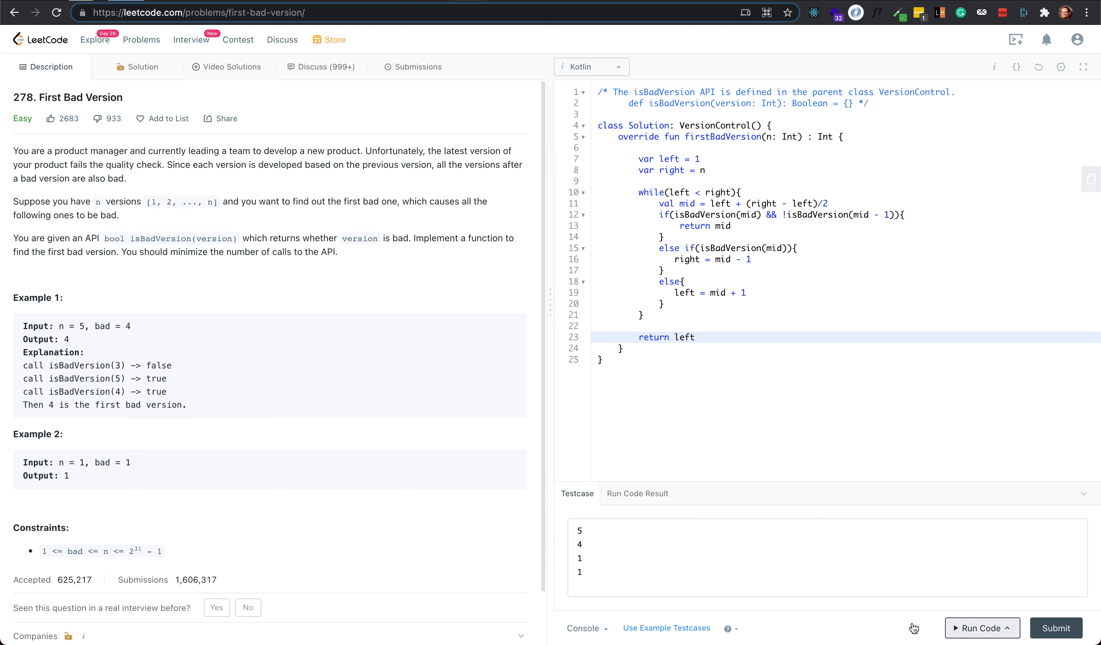
pyautogui.click(981, 627)
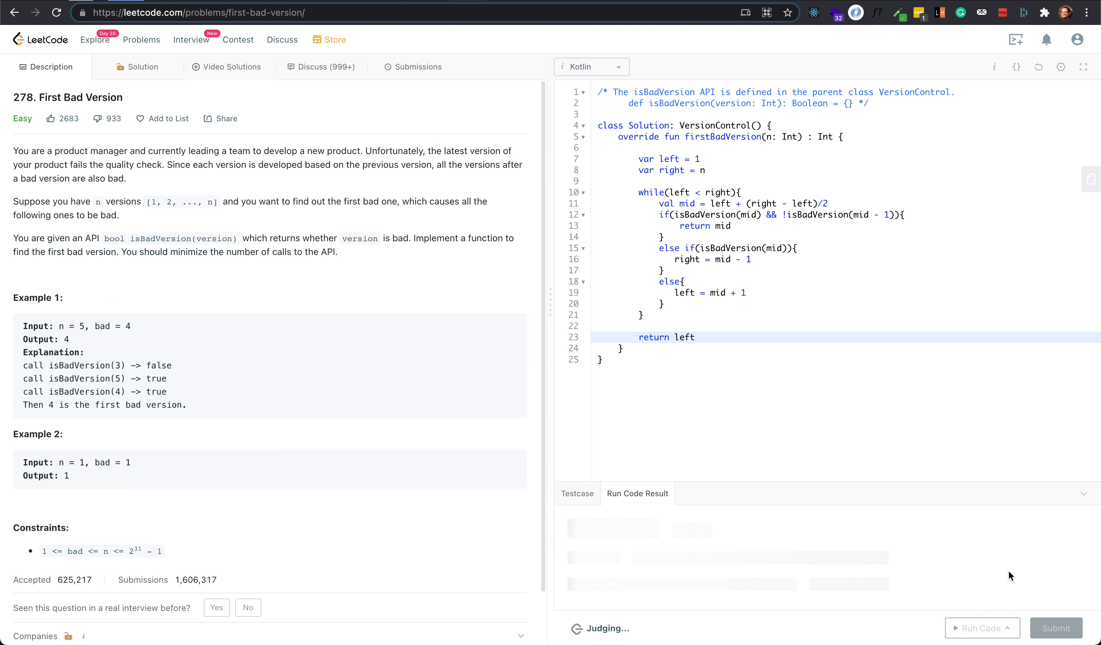
pyautogui.click(418, 67)
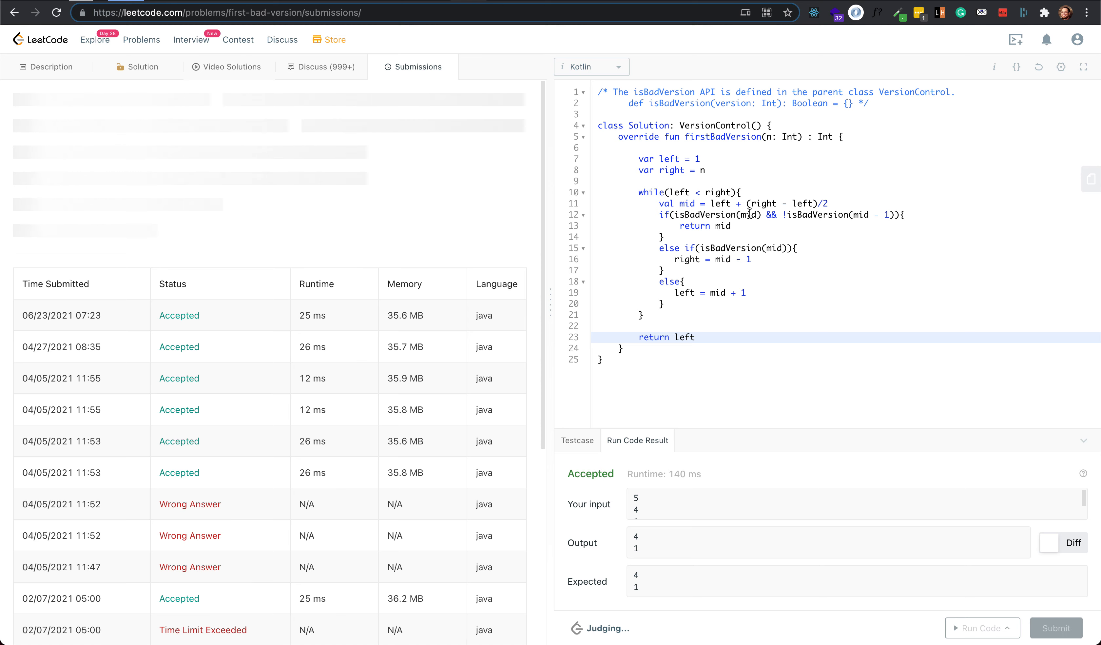
pyautogui.click(1055, 627)
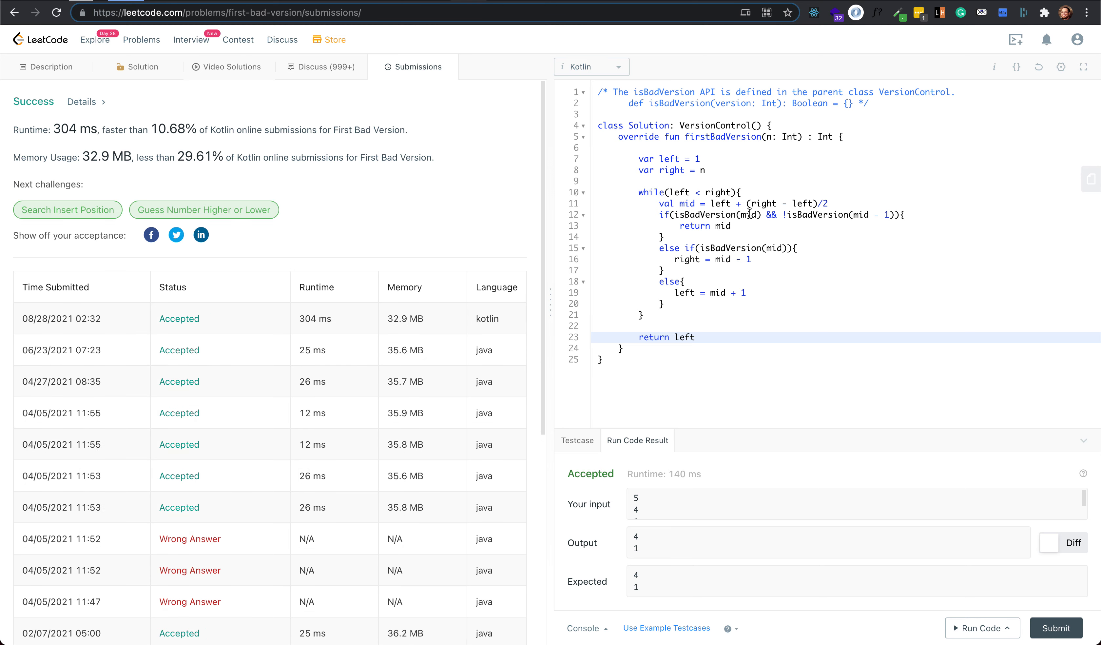
pyautogui.moveTo(364, 99)
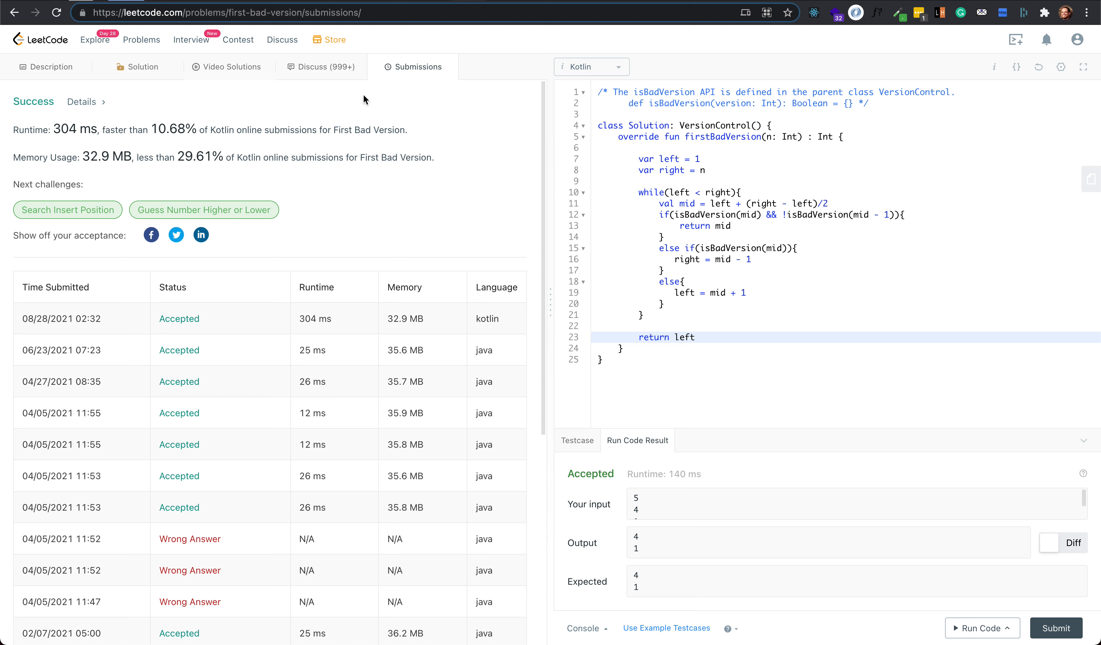